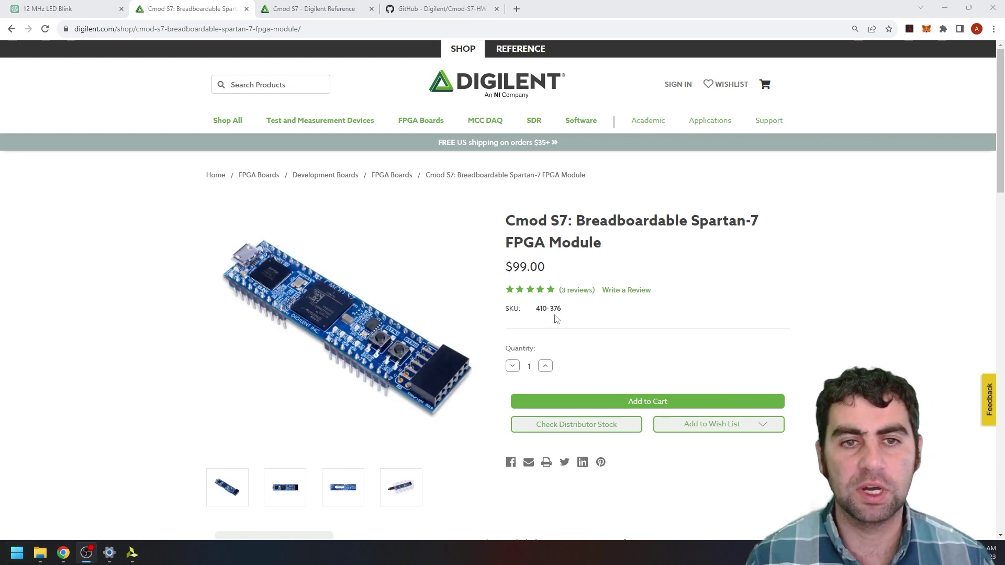
mouse_move(694, 305)
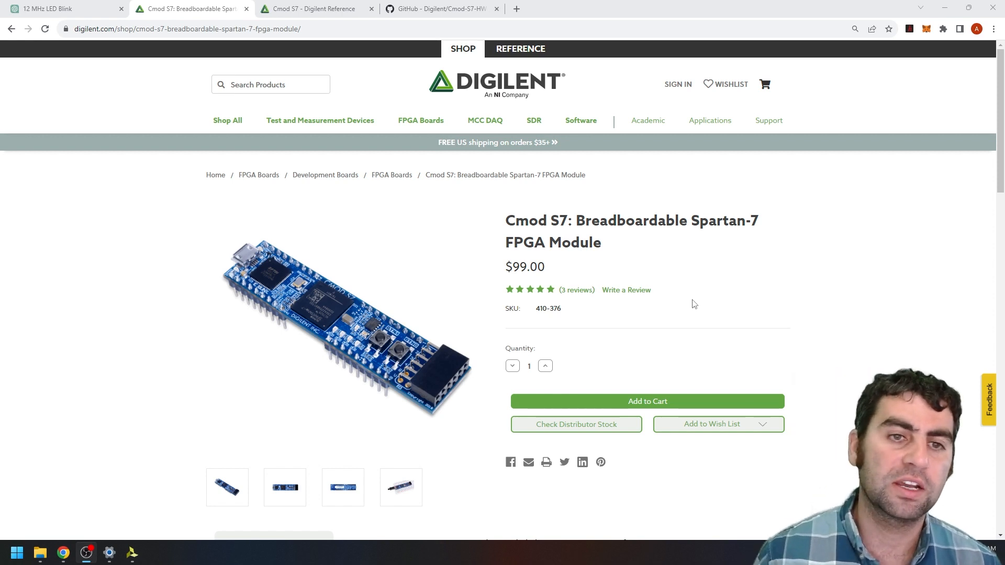
Browse the Cmod S7 product page and view the board images
scroll("down", 3)
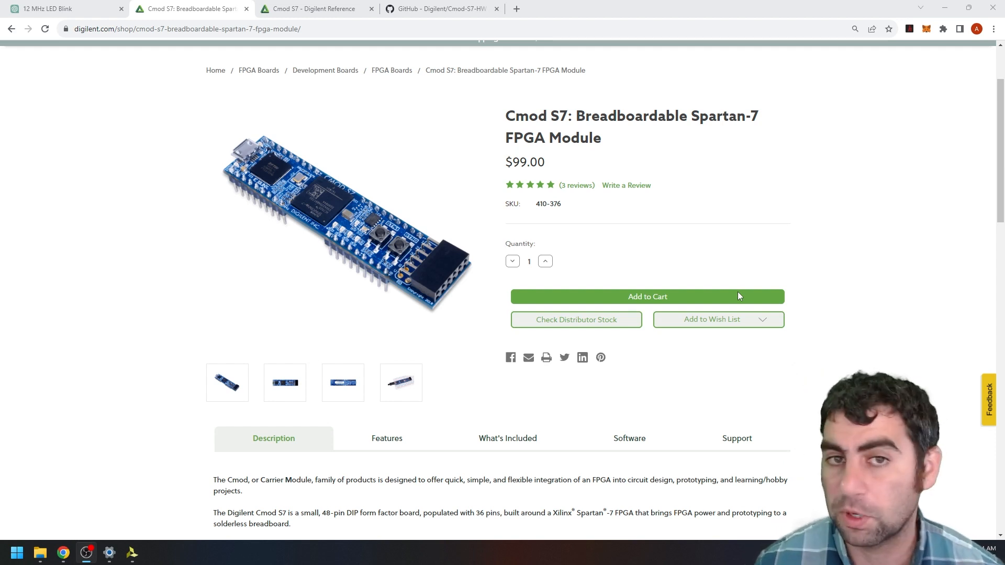
mouse_move(784, 223)
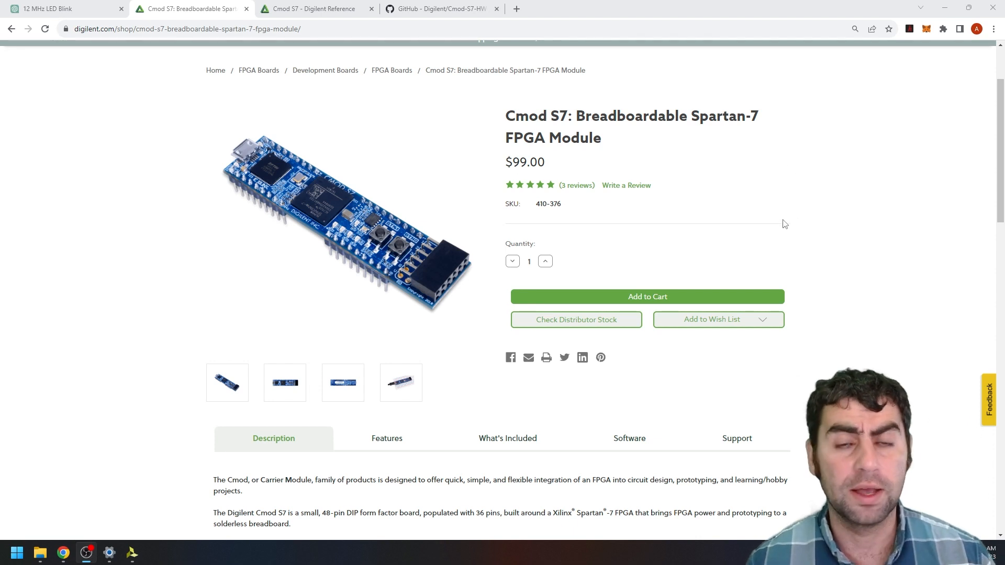
mouse_move(800, 228)
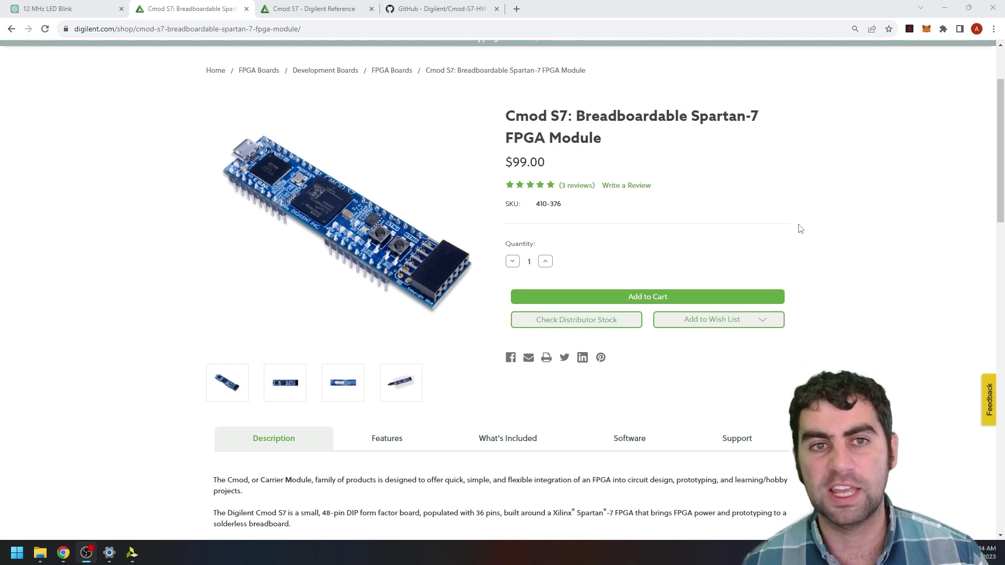
mouse_move(477, 223)
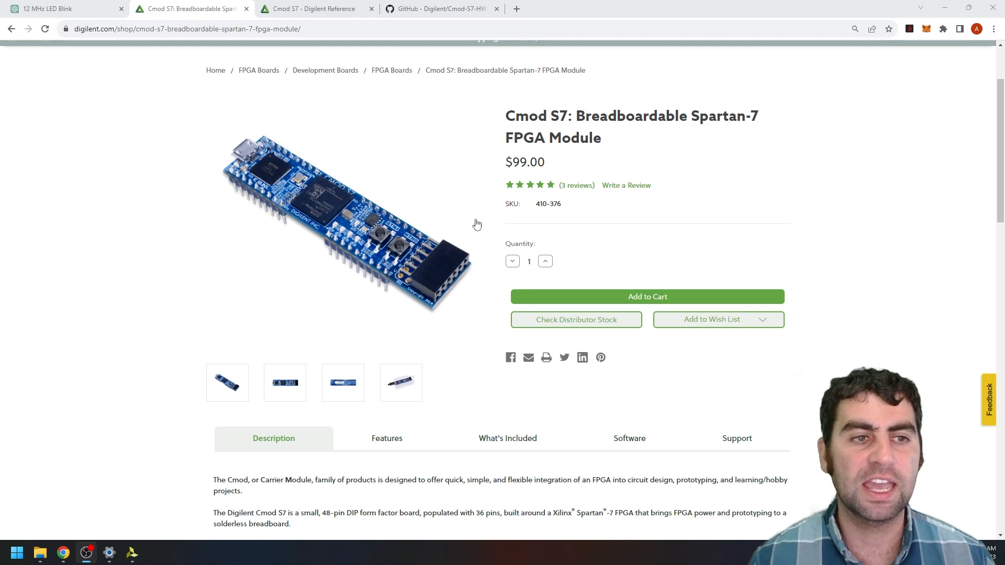
scroll("down", 3)
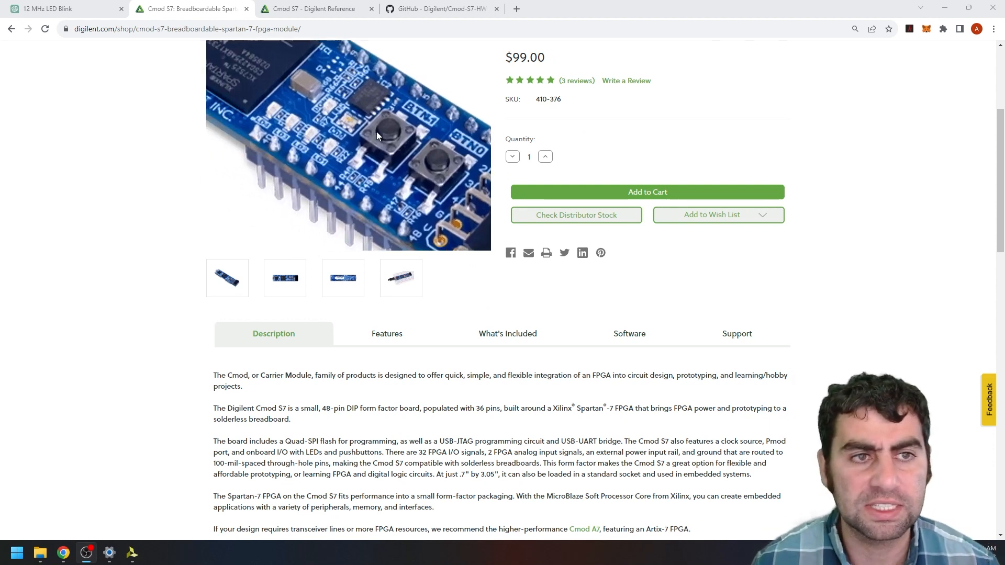
scroll("up", 3)
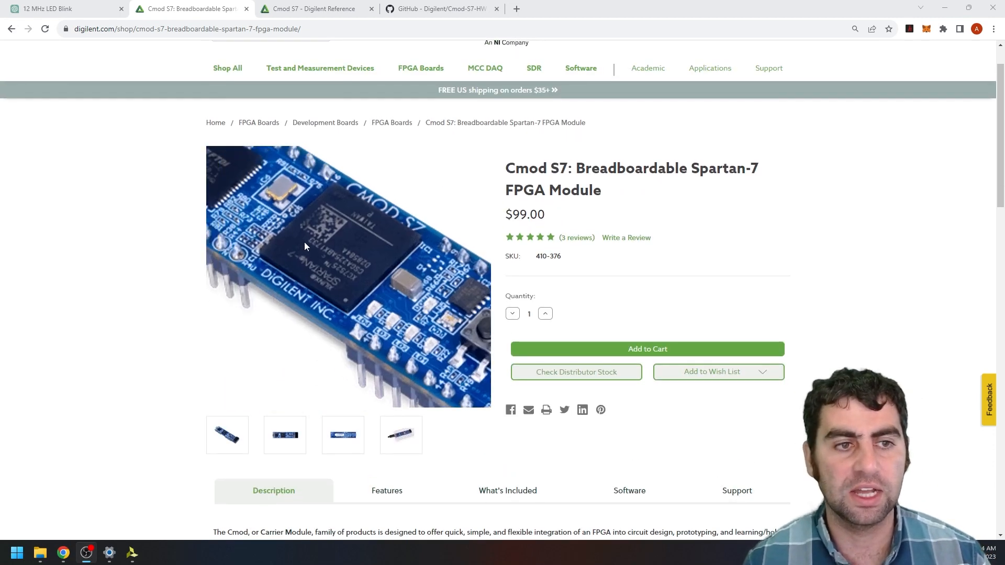
left_click(284, 435)
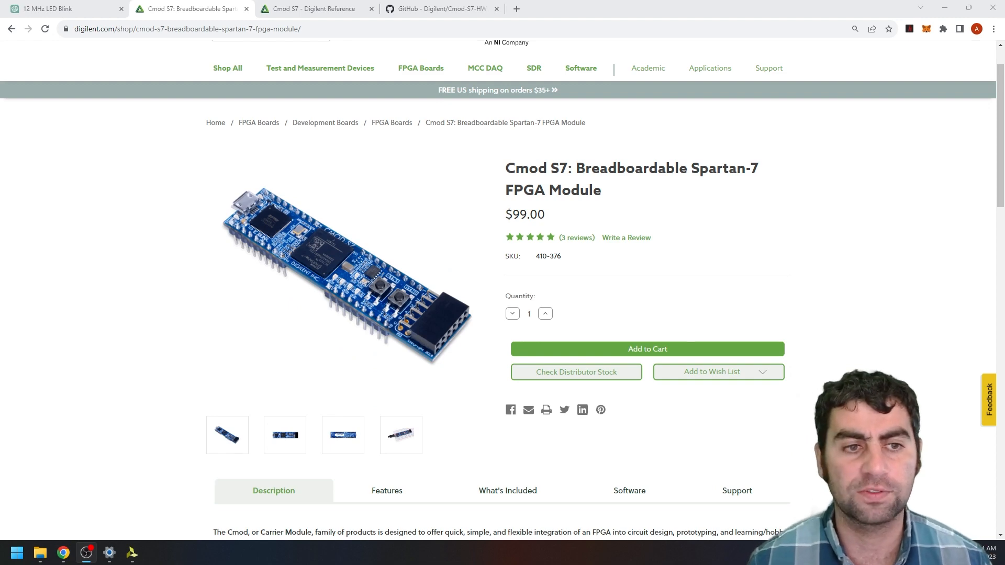
Show the Software section listing Adept, Vivado and Vitis programming tools
scroll("down", 3)
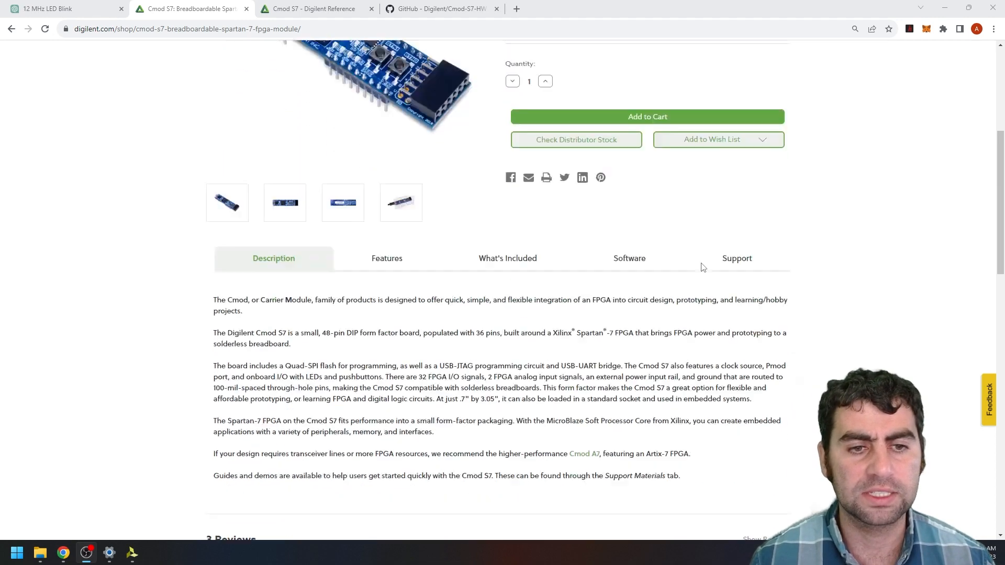
scroll("up", 3)
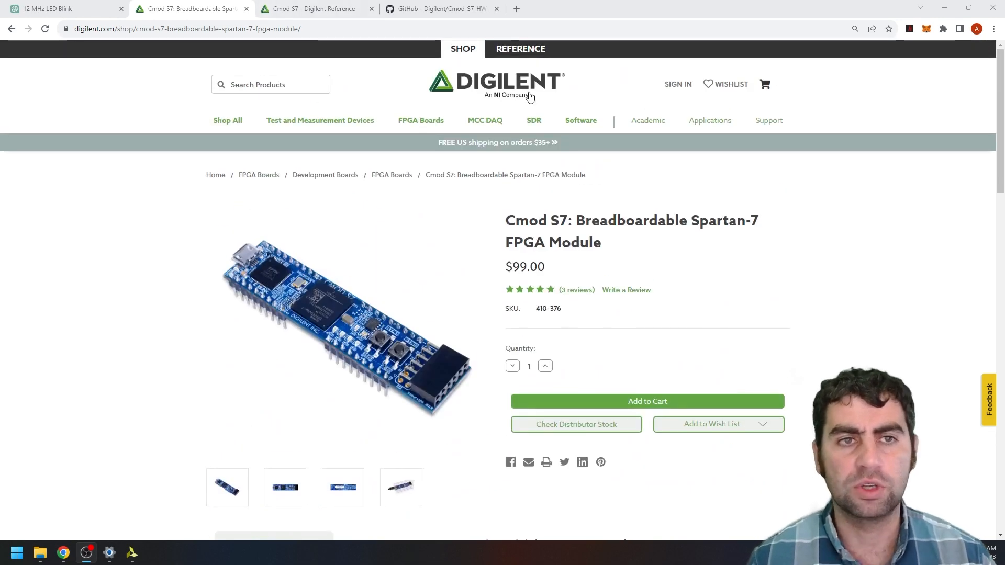
scroll("down", 3)
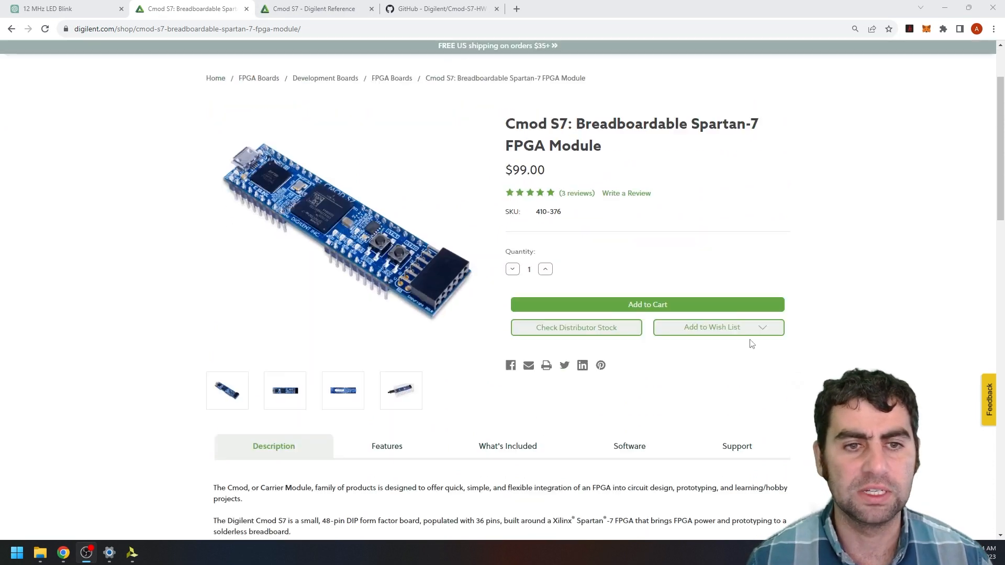
scroll("down", 3)
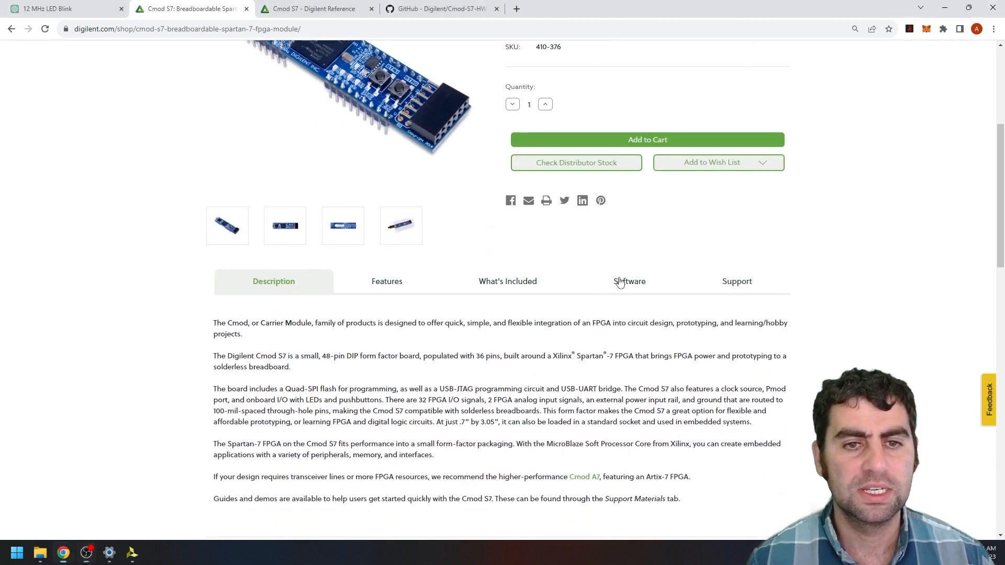
left_click(629, 281)
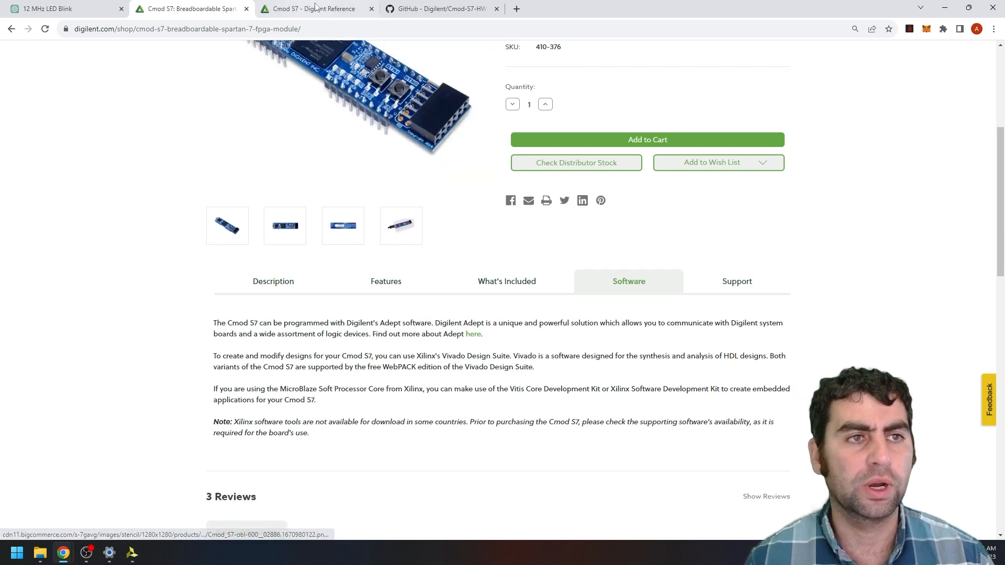
Switch to the Cmod S7 reference page and scroll to its Documentation and Tutorials sections
left_click(314, 9)
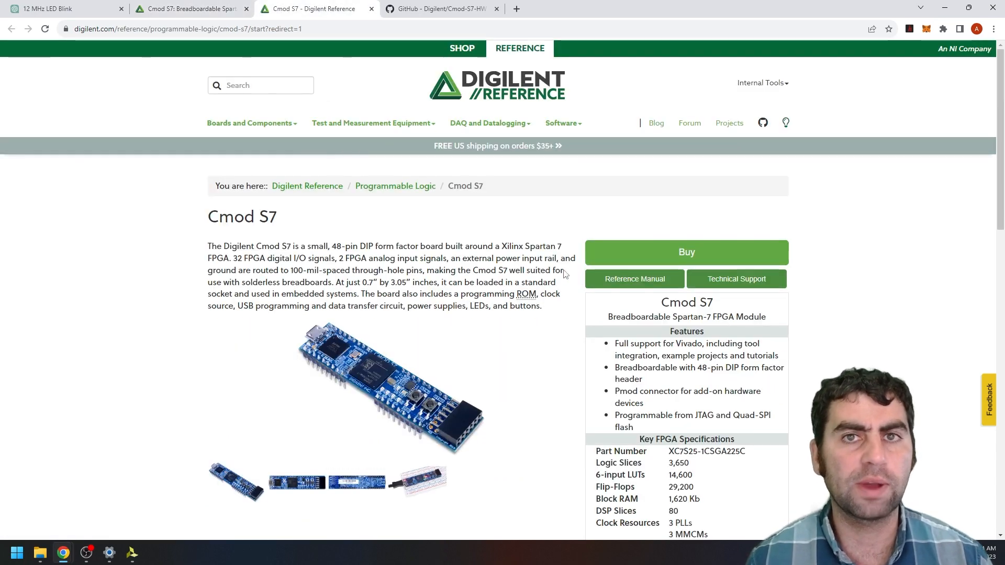
mouse_move(720, 314)
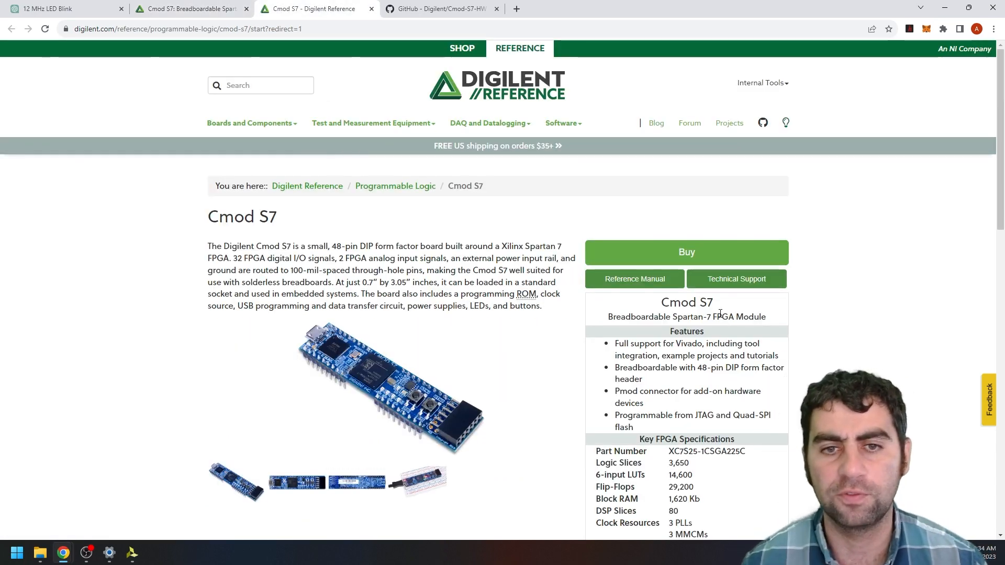
scroll("down", 3)
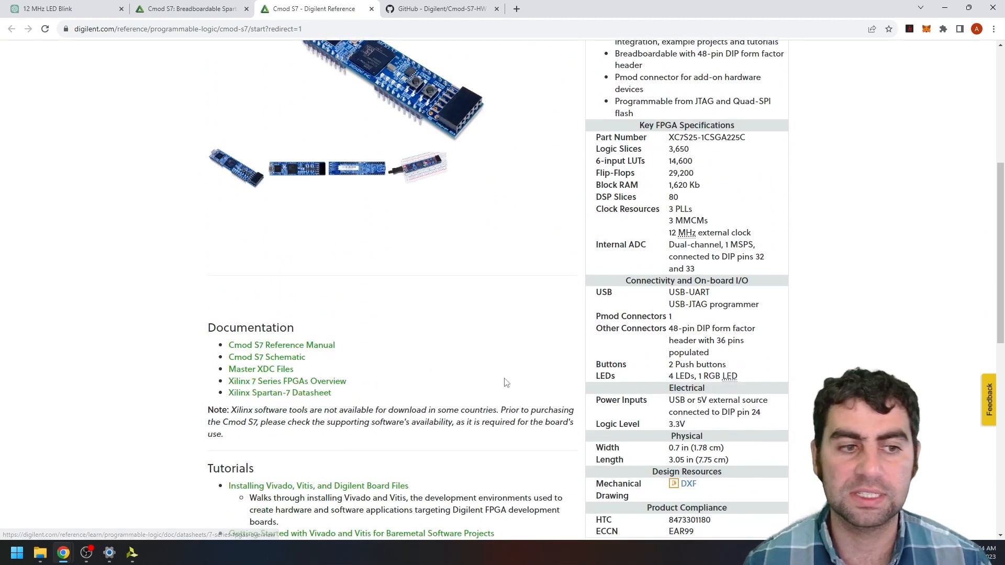
scroll("down", 3)
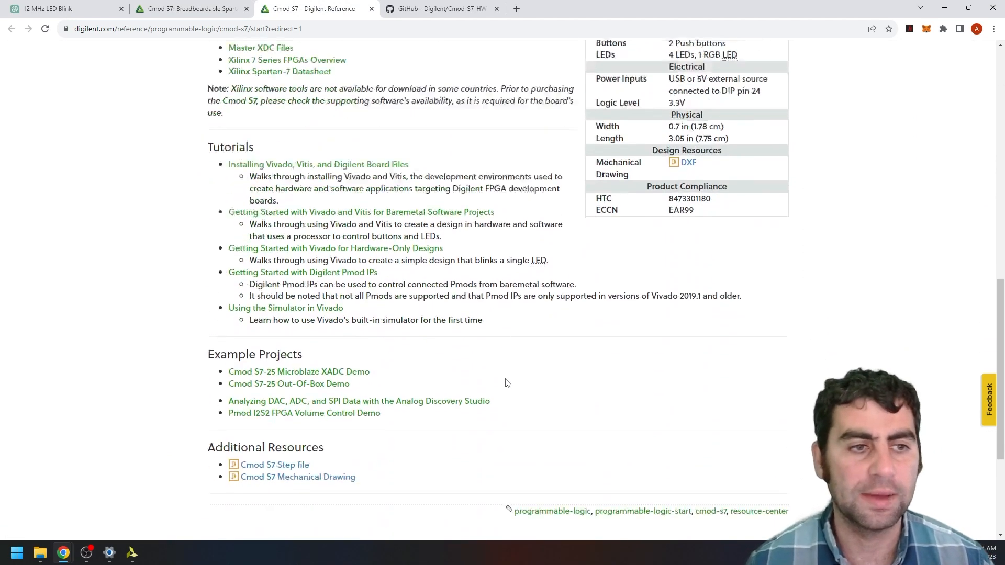
scroll("down", 3)
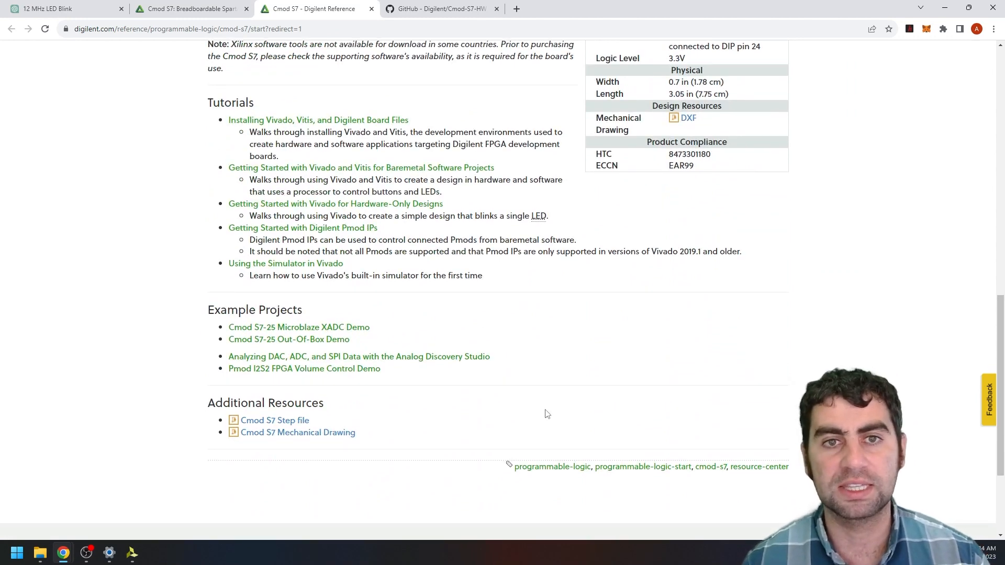
scroll("up", 3)
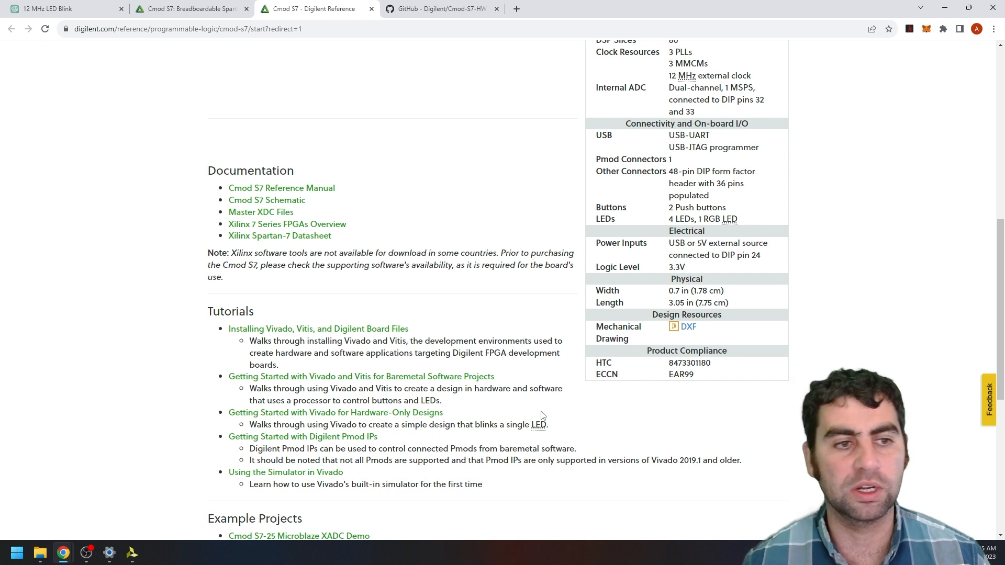
mouse_move(517, 372)
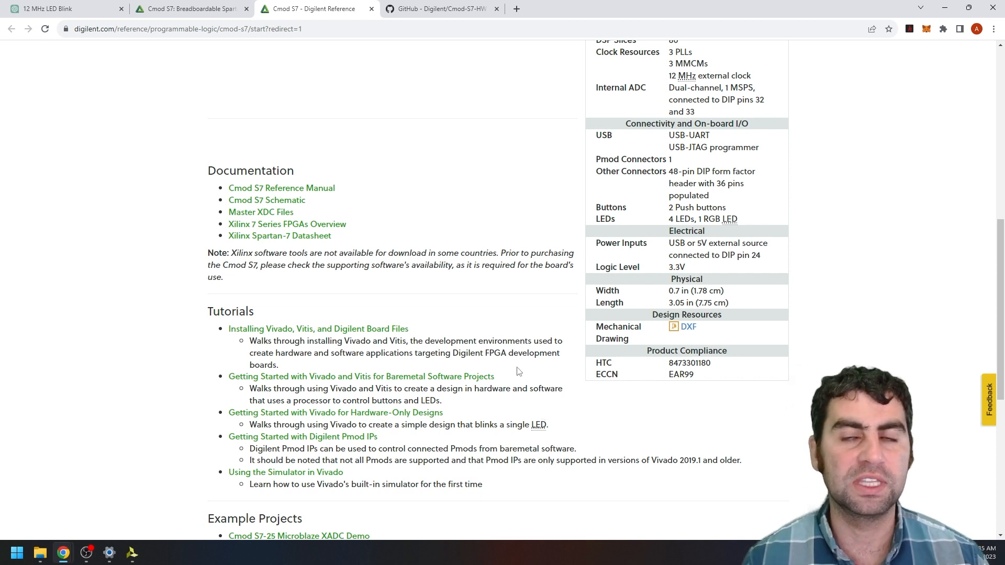
mouse_move(318, 329)
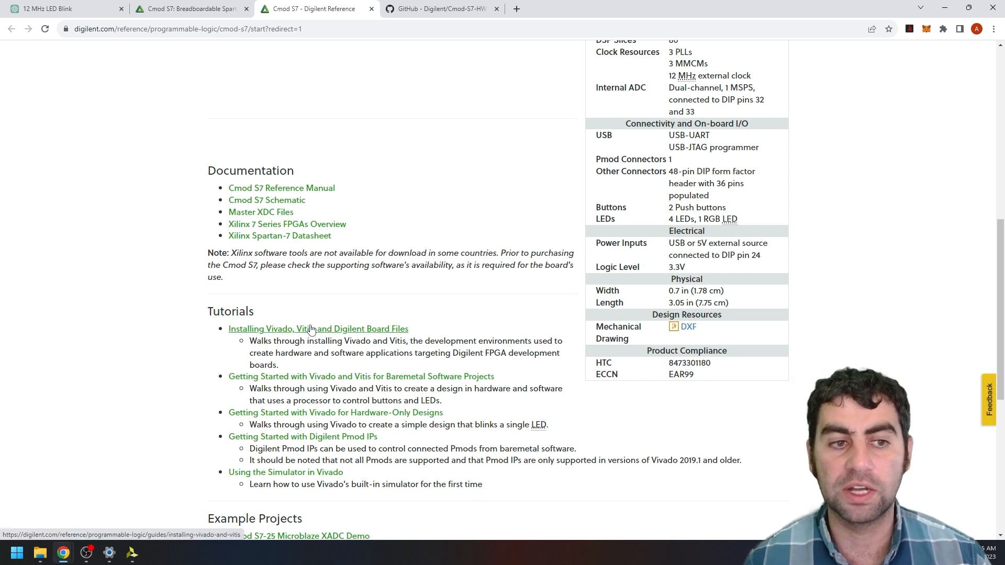
mouse_move(360, 376)
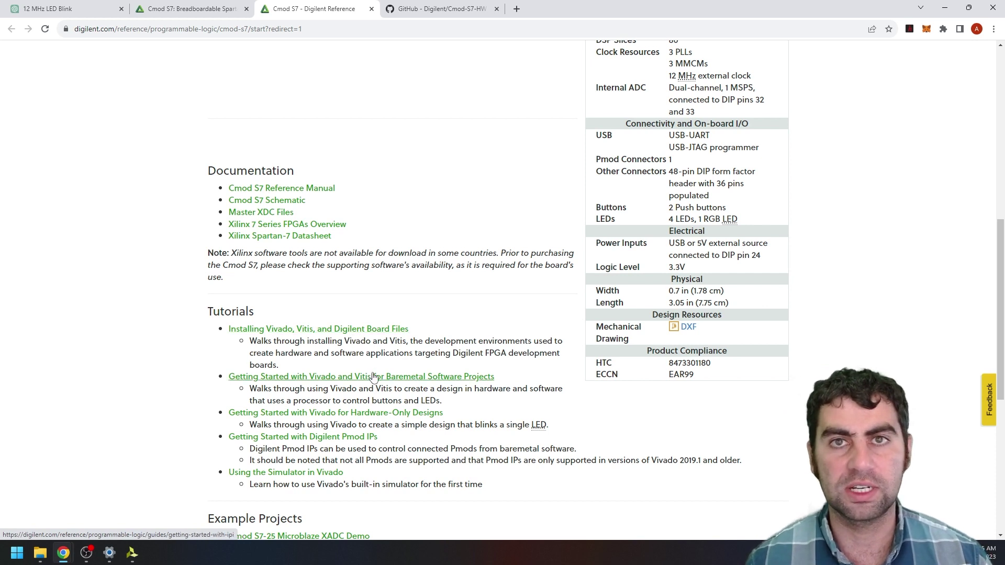
mouse_move(361, 376)
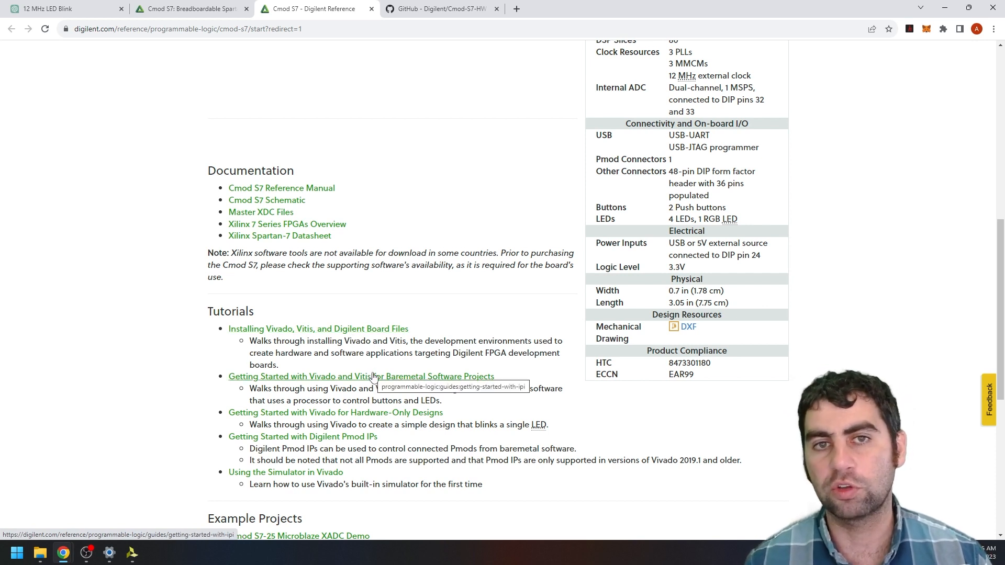
mouse_move(315, 331)
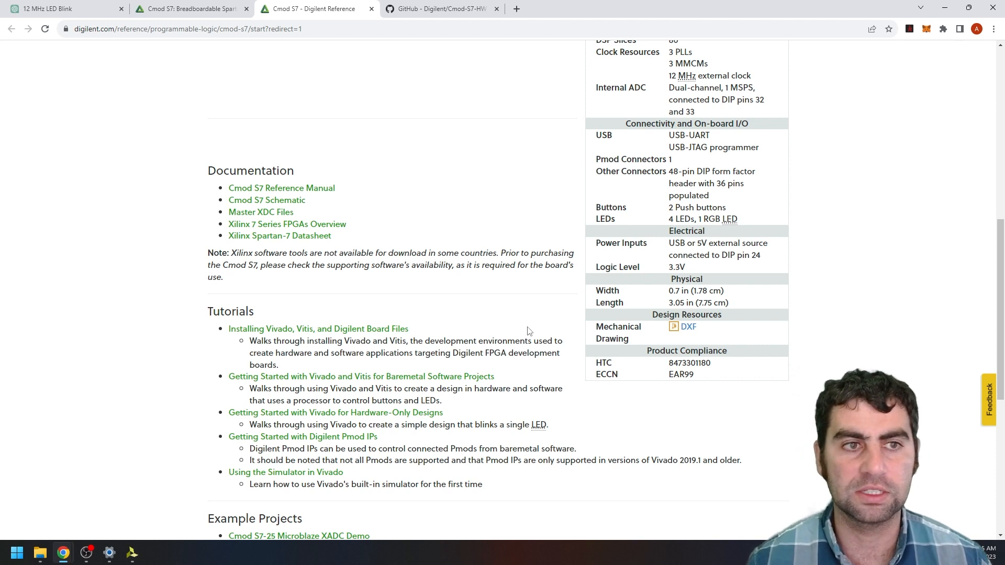
mouse_move(485, 208)
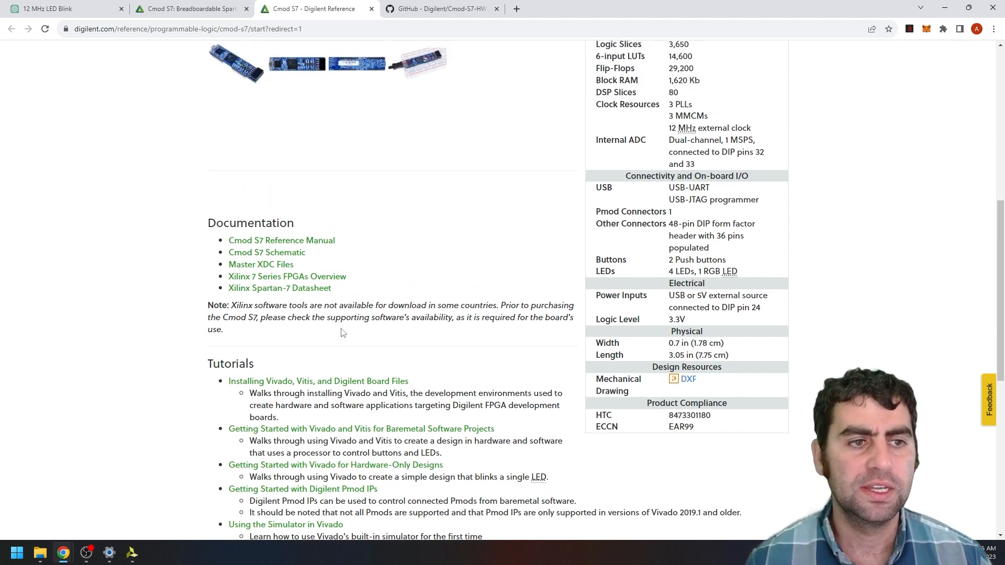
scroll("down", 3)
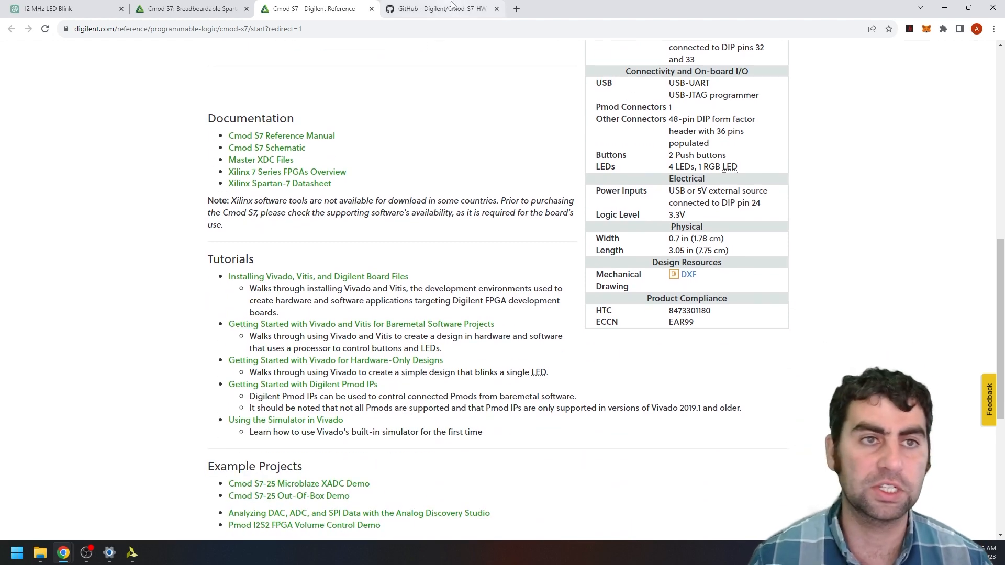
Switch to the digilent-xdc GitHub repository and browse its master XDC files, including Cmod-S7-25-Master.xdc
left_click(440, 8)
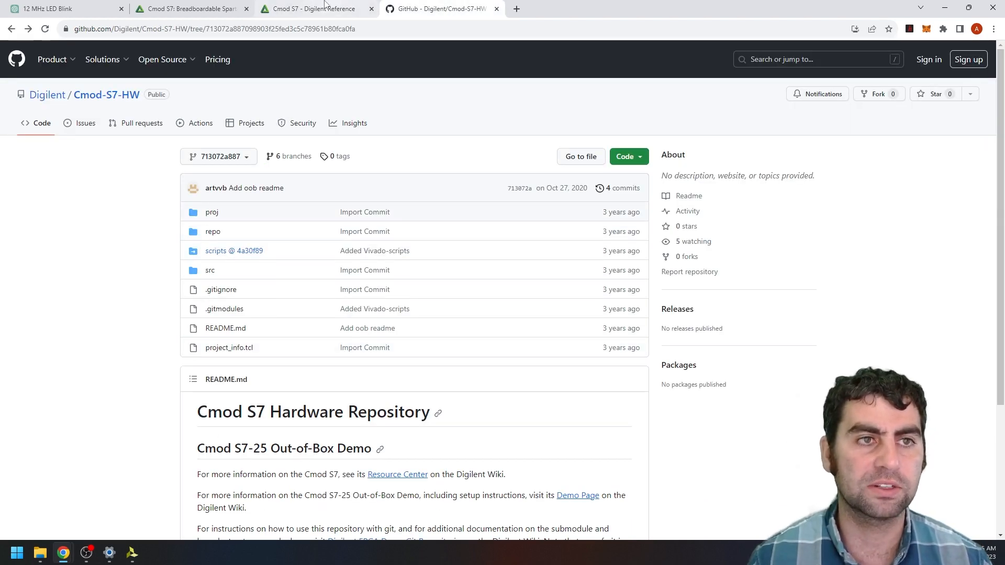
left_click(314, 8)
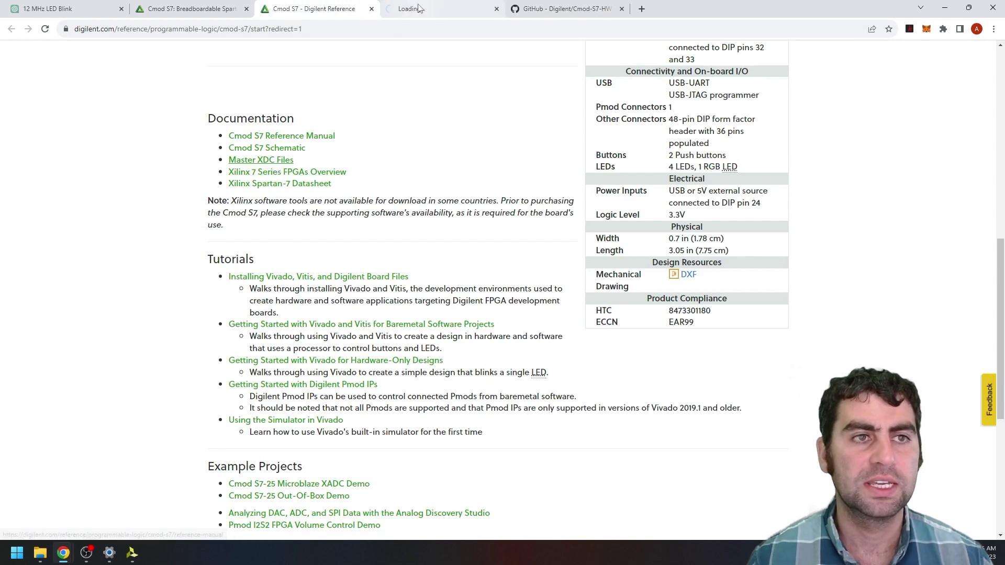
left_click(440, 8)
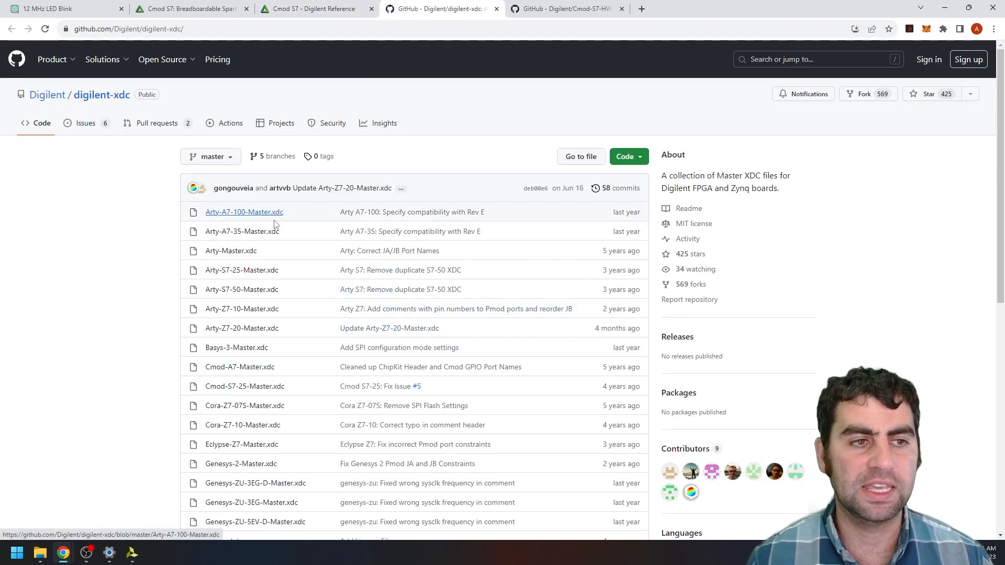
scroll("down", 3)
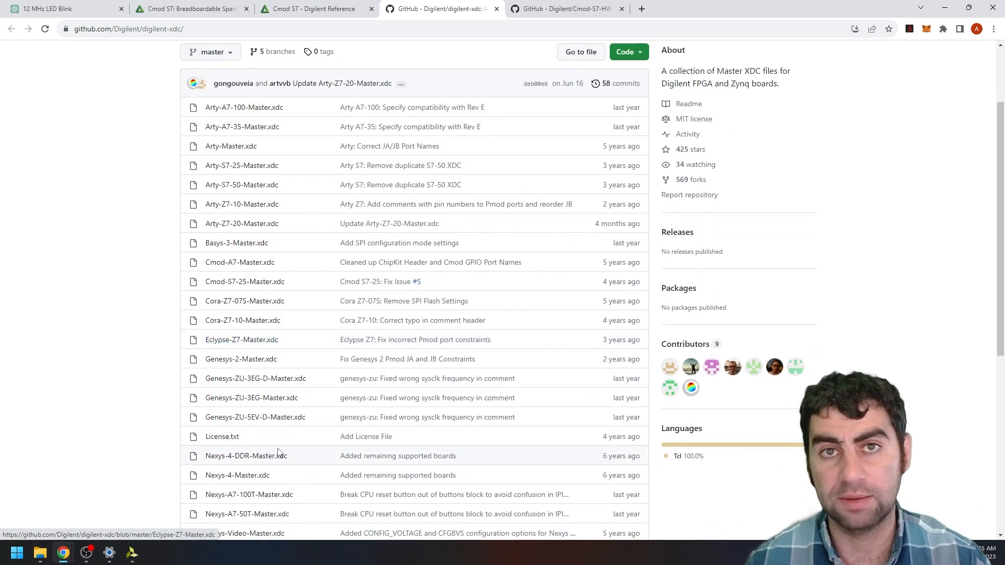
mouse_move(269, 214)
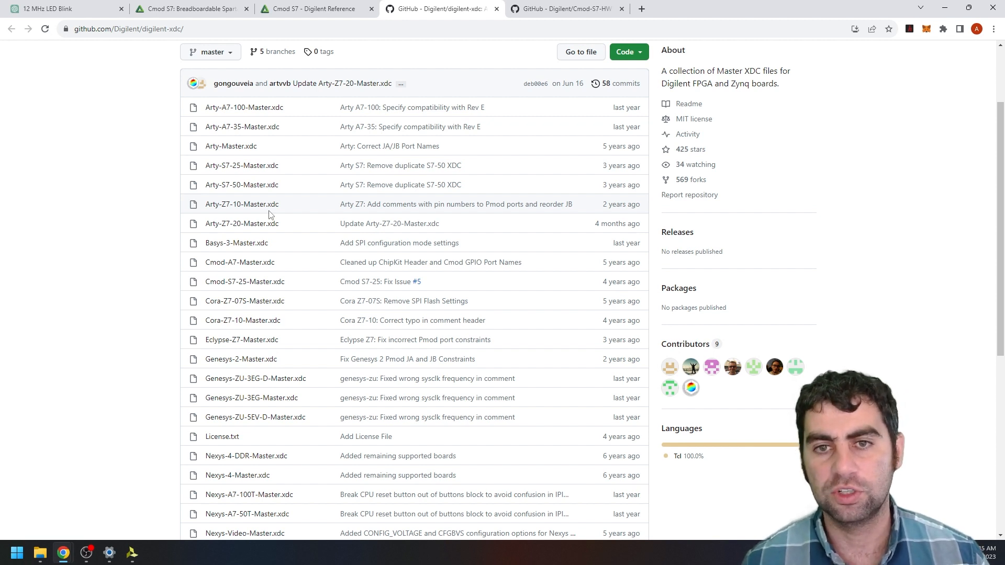
mouse_move(242, 203)
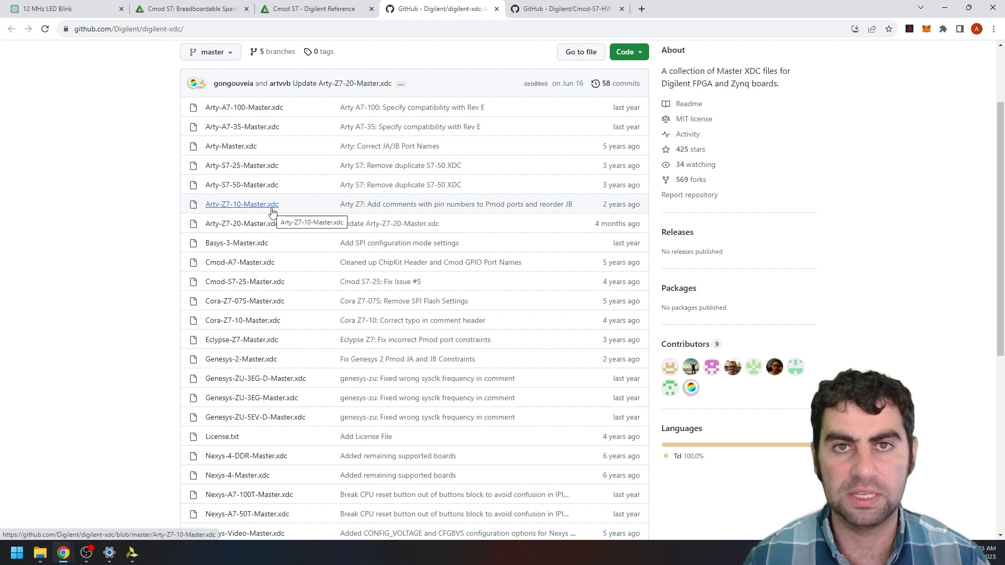
mouse_move(674, 322)
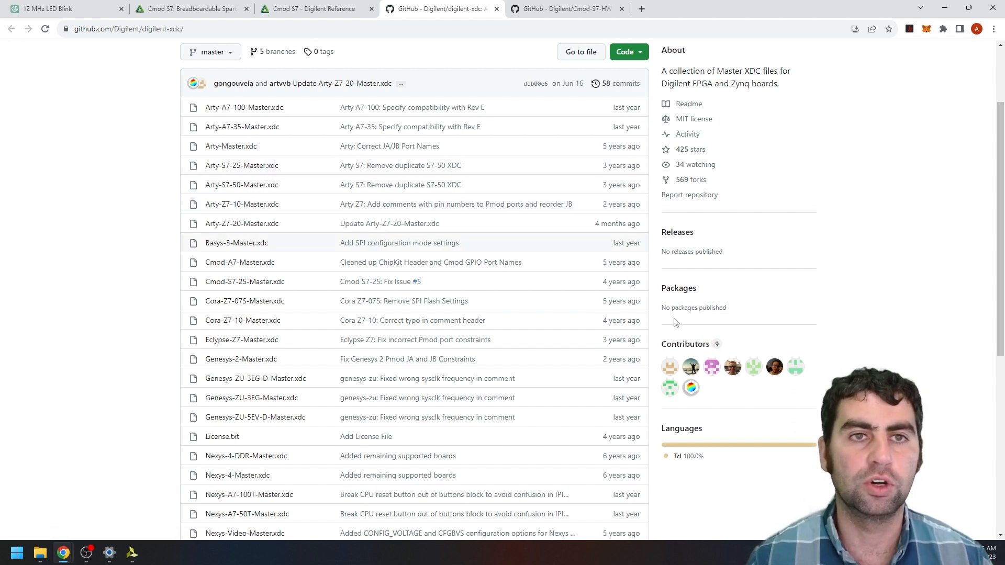
mouse_move(620, 204)
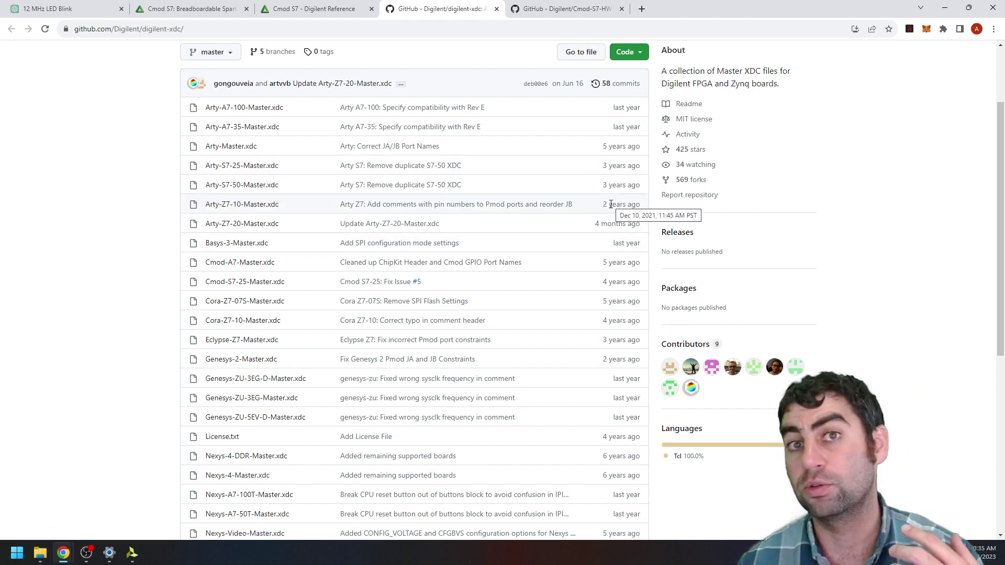
mouse_move(620, 188)
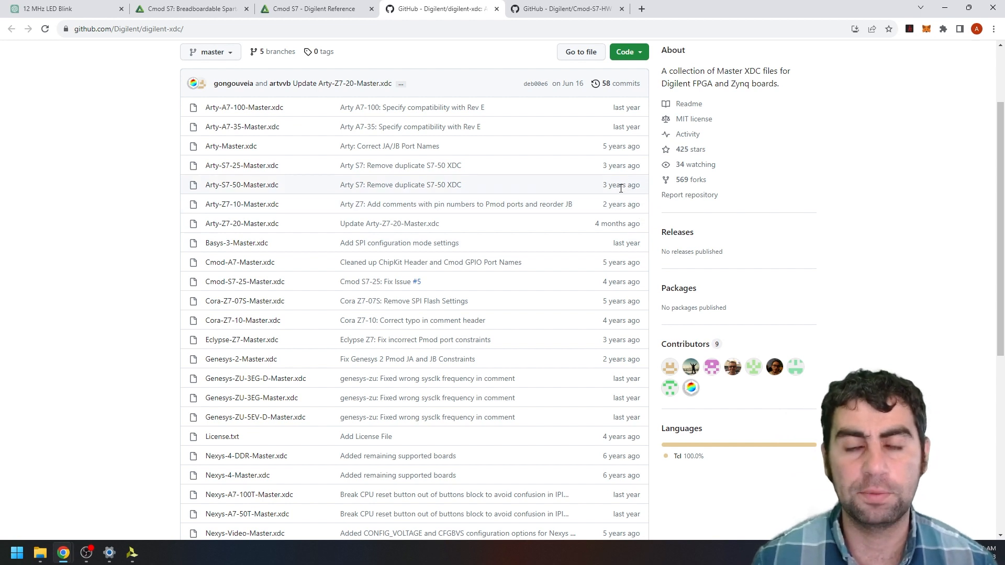
mouse_move(621, 203)
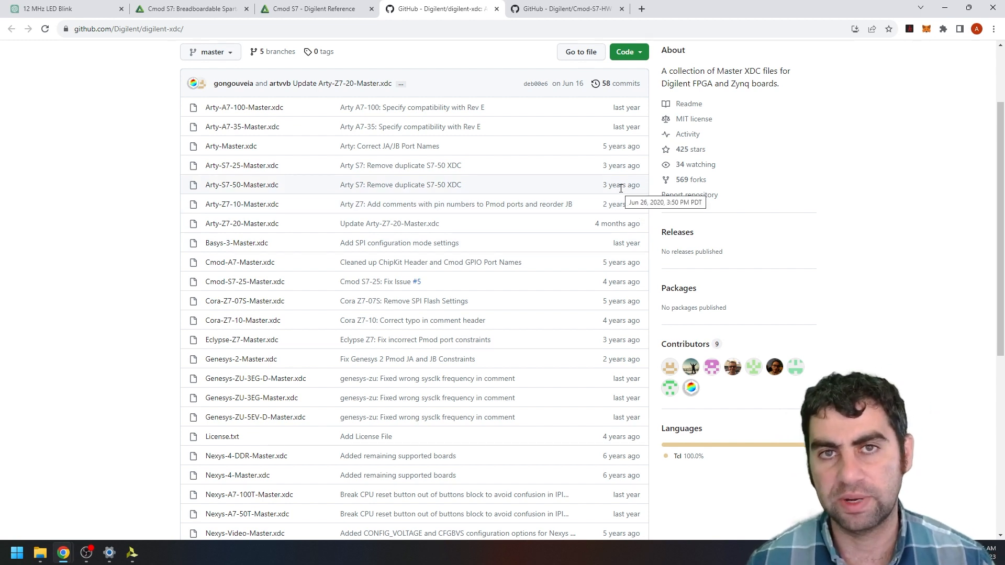
mouse_move(624, 181)
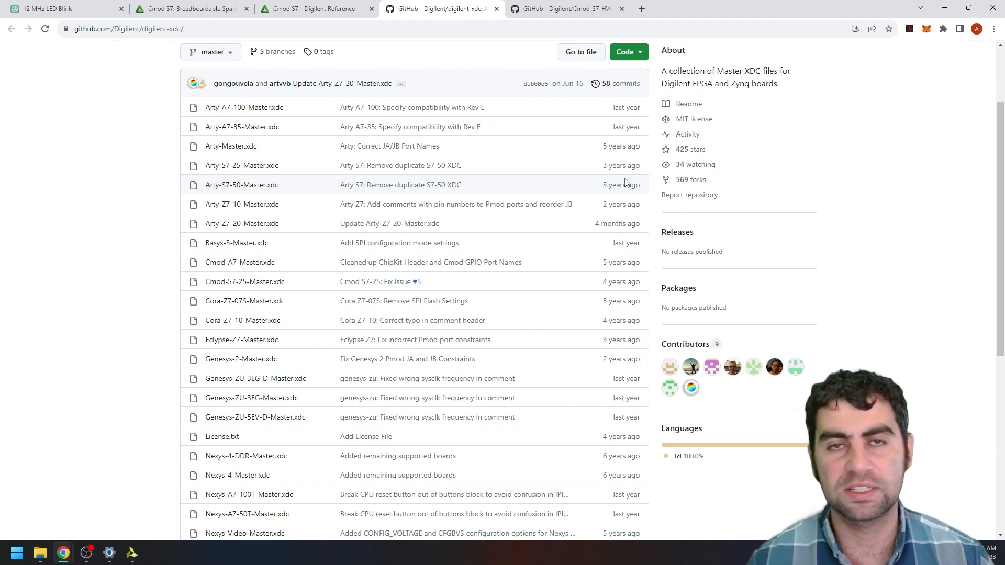
left_click(130, 552)
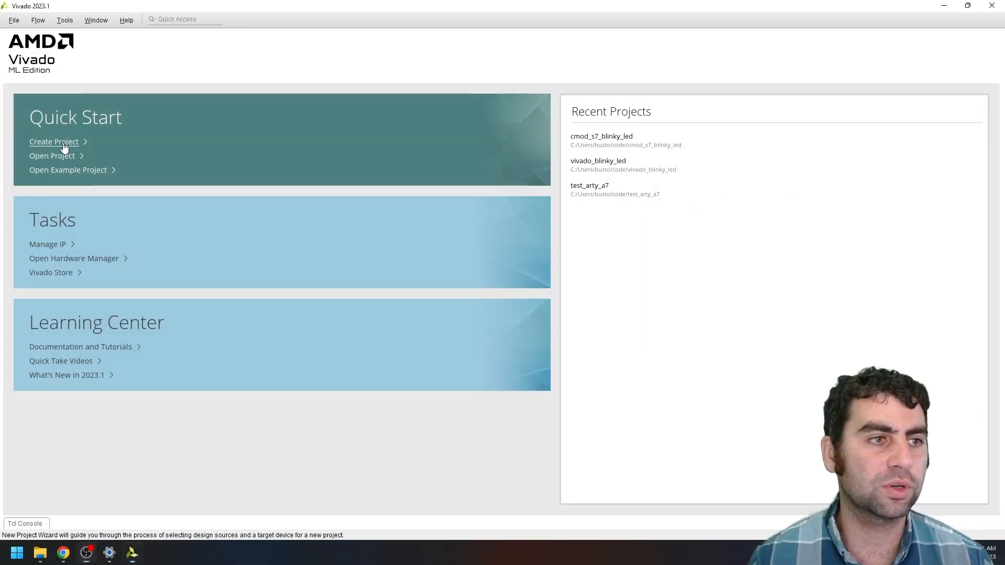
Start a new Vivado project named test_blinky_cmod_s7 and continue to the Project Type step
left_click(54, 142)
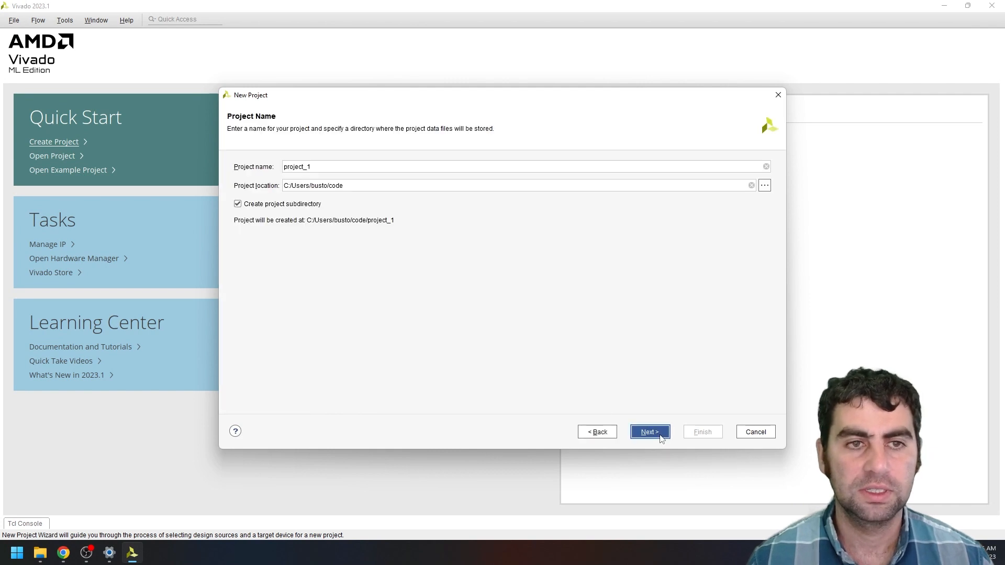
left_click(378, 167)
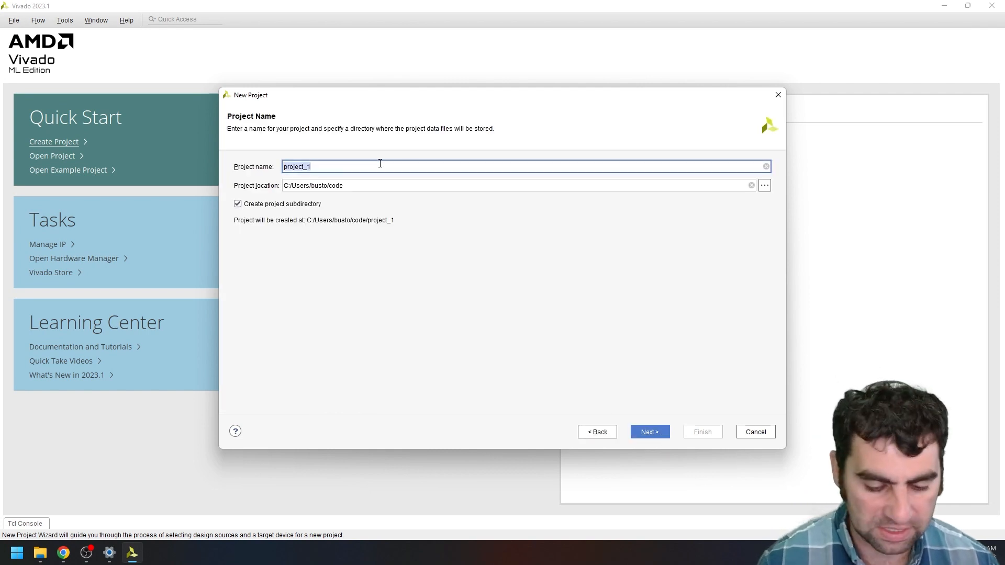
type("test_blinky")
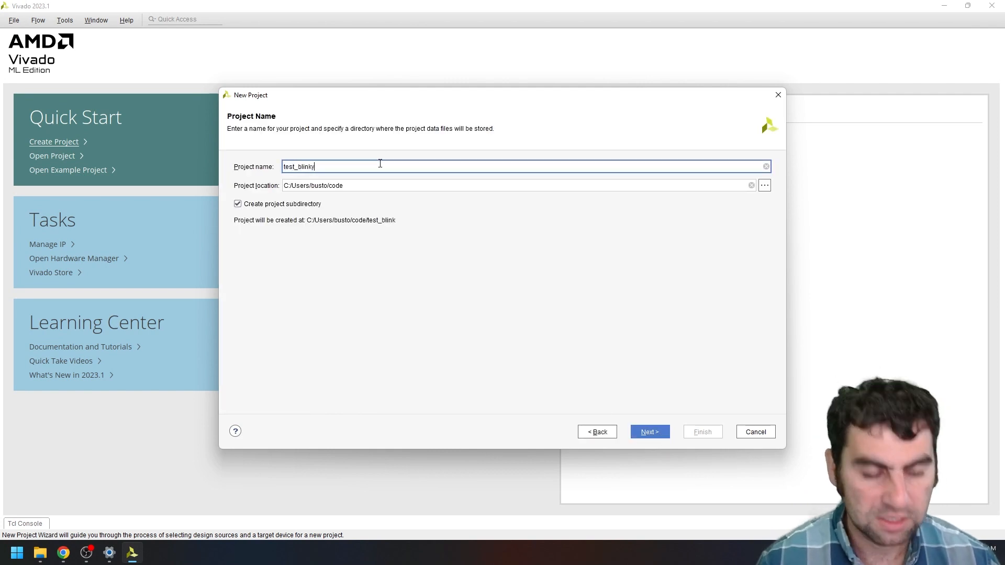
type("_cmo")
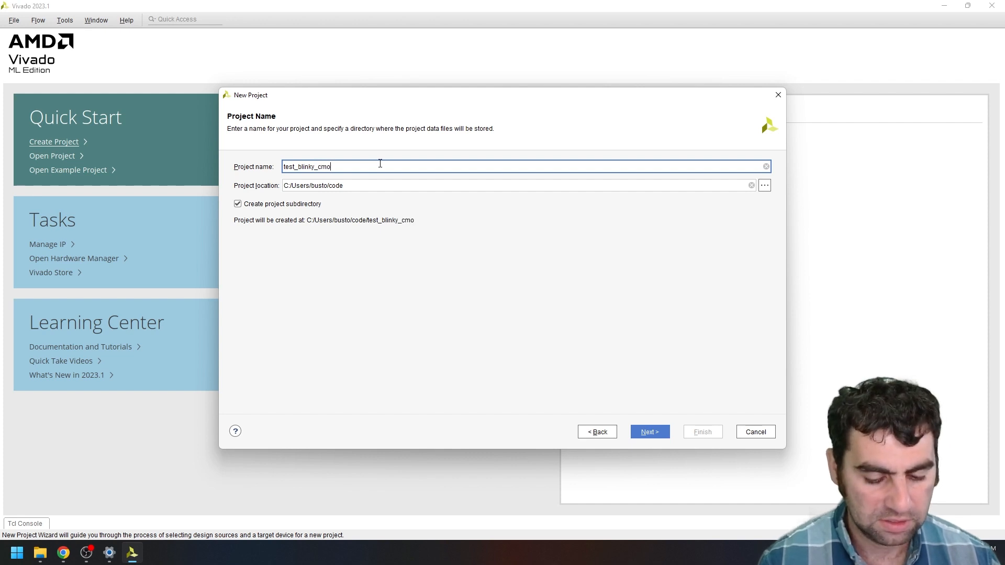
type("d_s7")
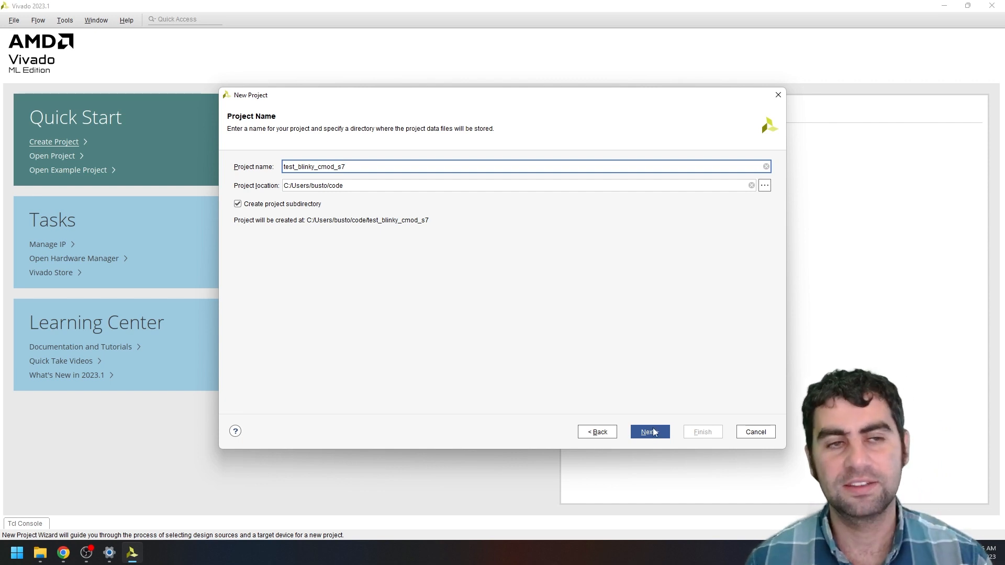
mouse_move(655, 439)
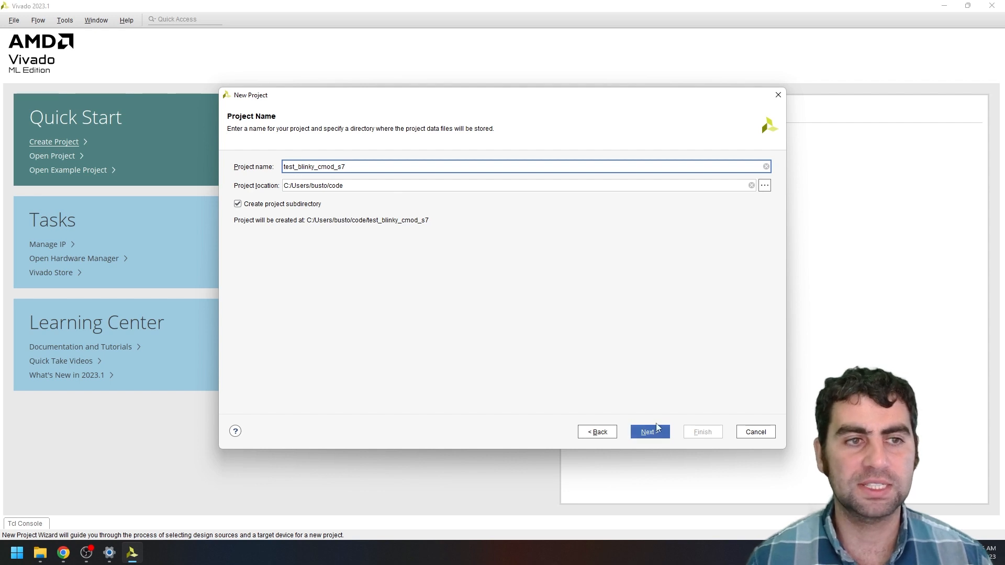
left_click(648, 431)
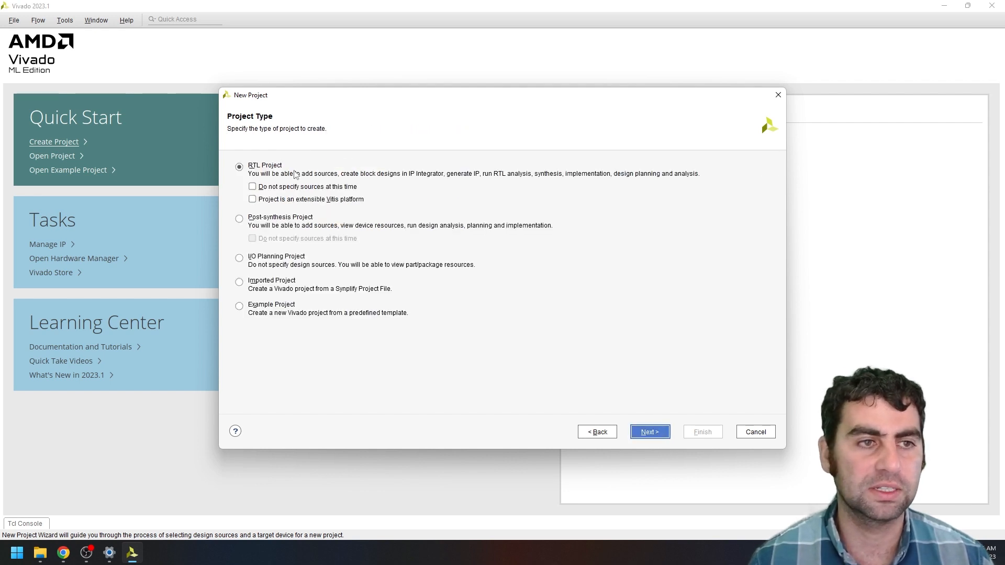
Keep RTL Project and add led_blink.sv and tb_led_blink.sv as source files
left_click(648, 431)
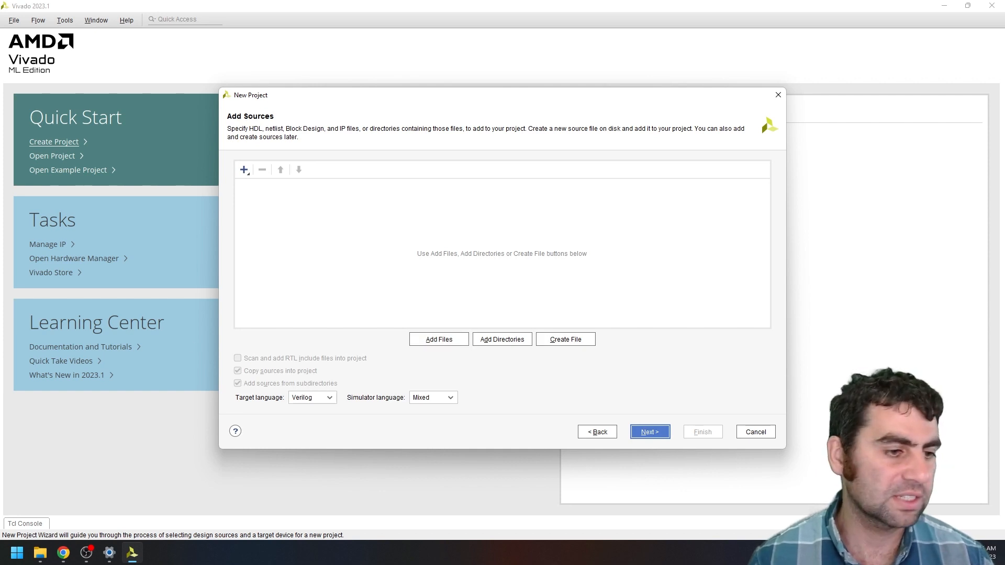
mouse_move(40, 553)
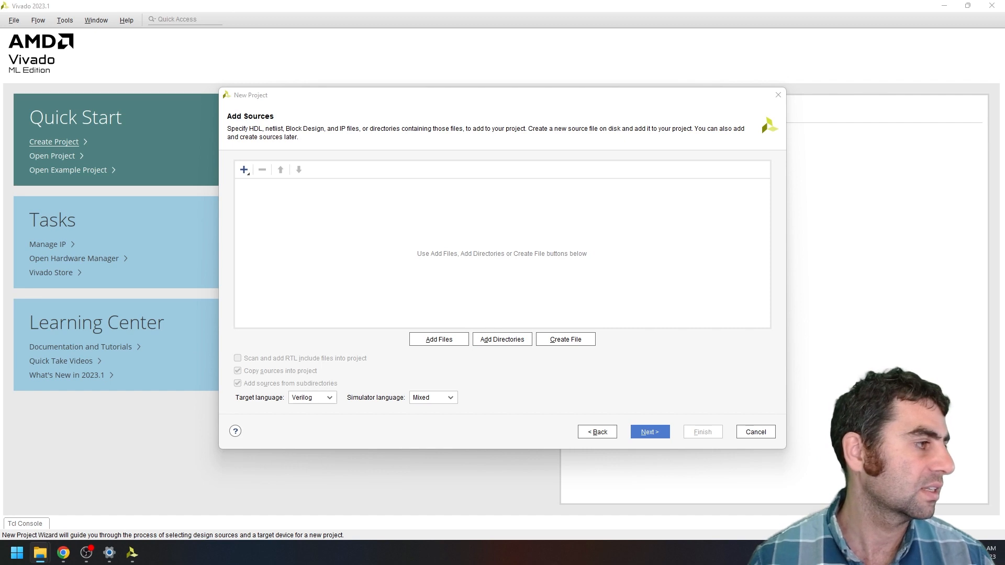
mouse_move(414, 368)
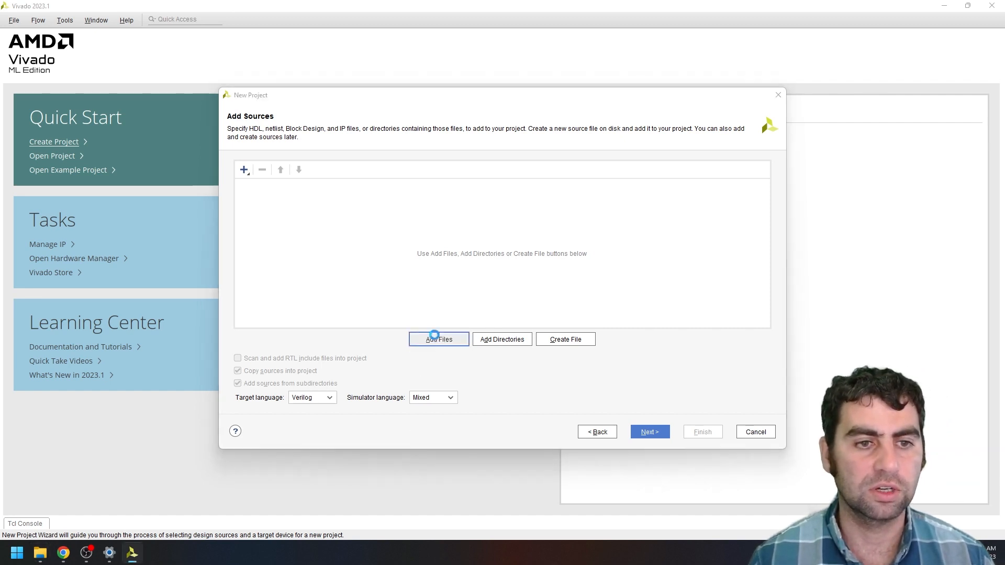
left_click(439, 339)
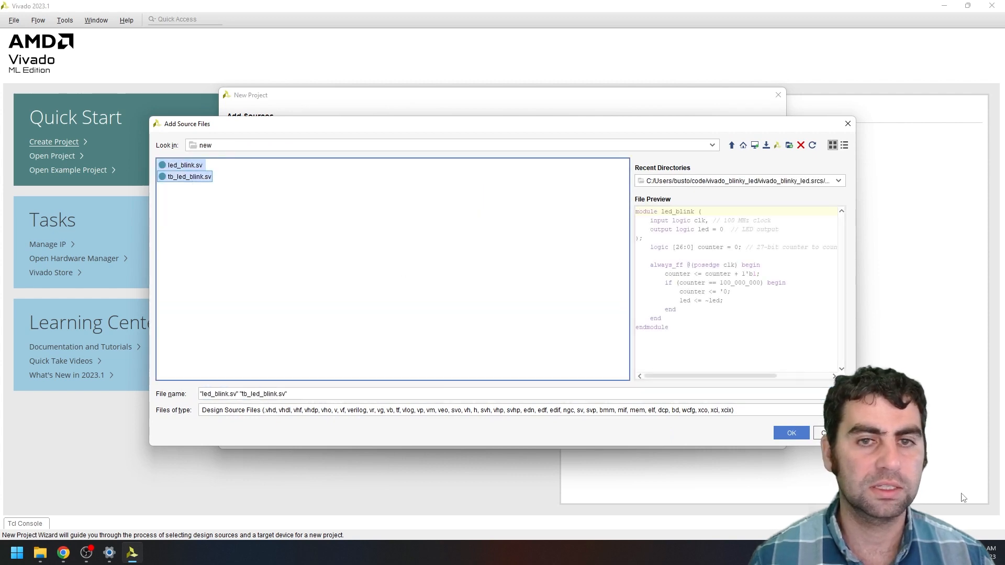
left_click(791, 432)
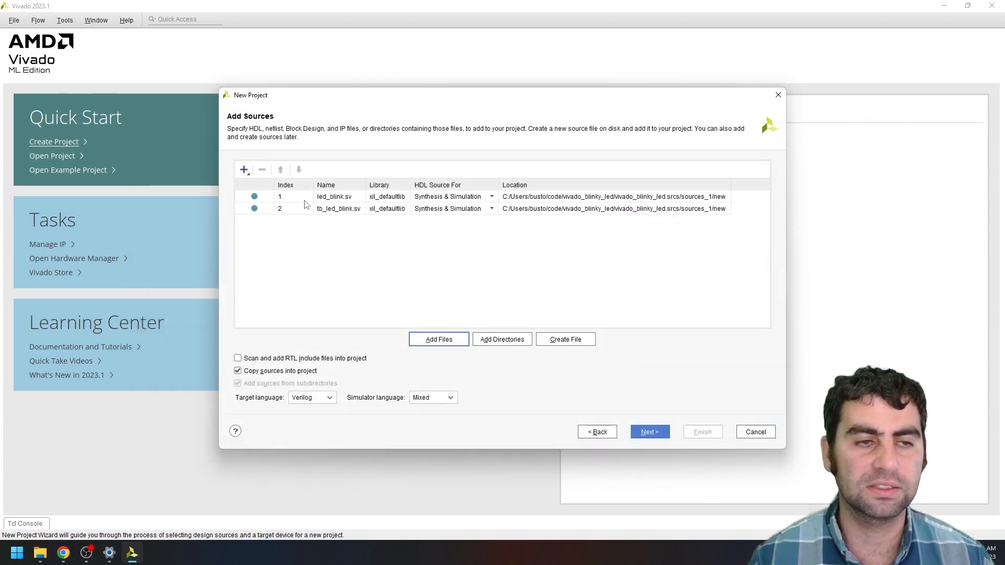
mouse_move(334, 218)
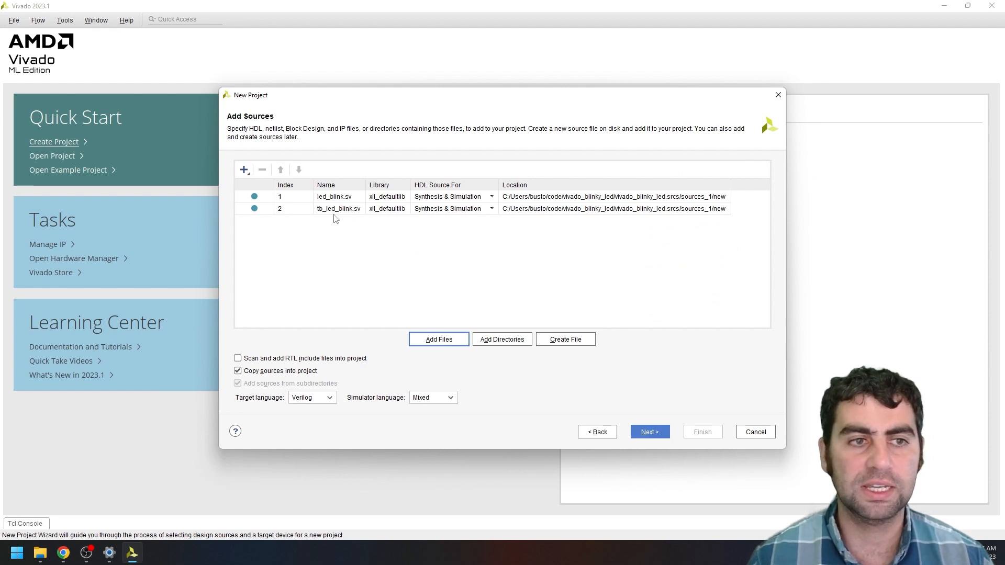
mouse_move(730, 482)
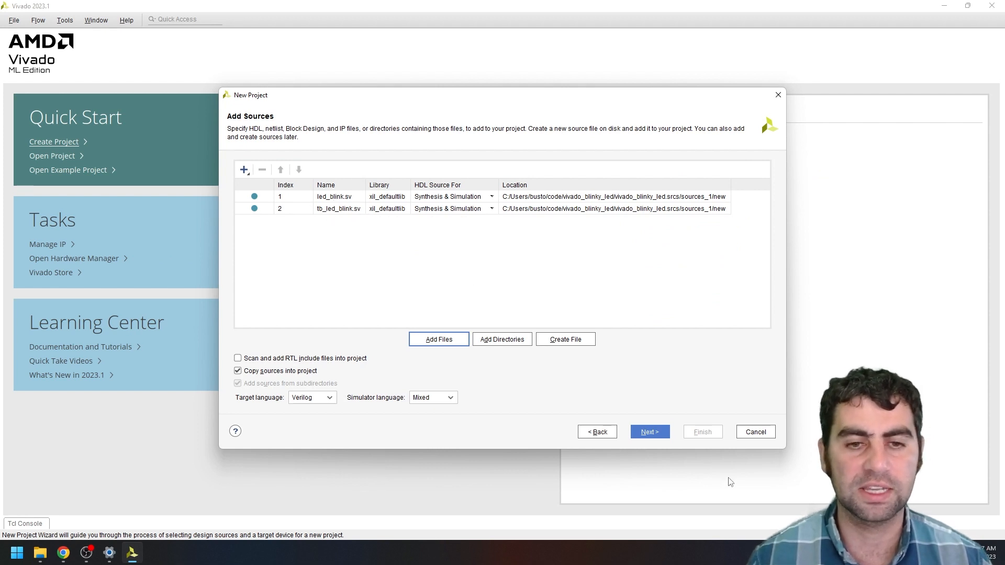
Add Cmod-S7-25-Master.xdc from Downloads as the constraints file and continue to Default Part
left_click(649, 431)
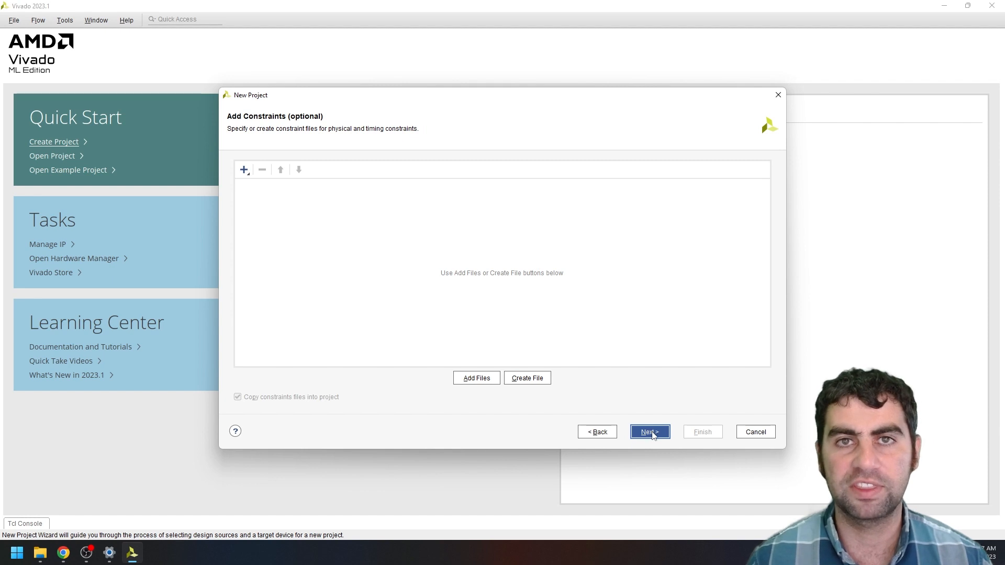
mouse_move(631, 348)
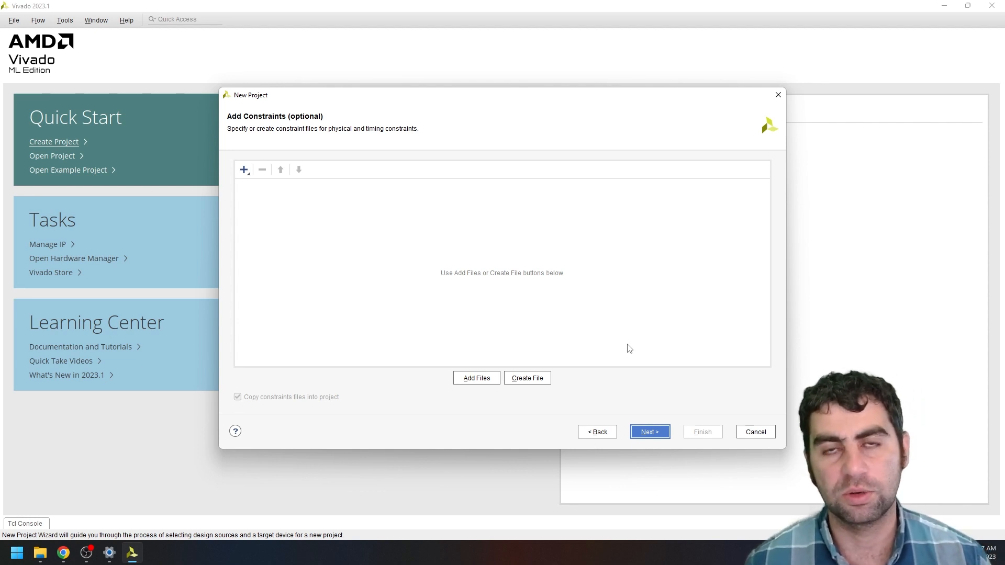
mouse_move(565, 437)
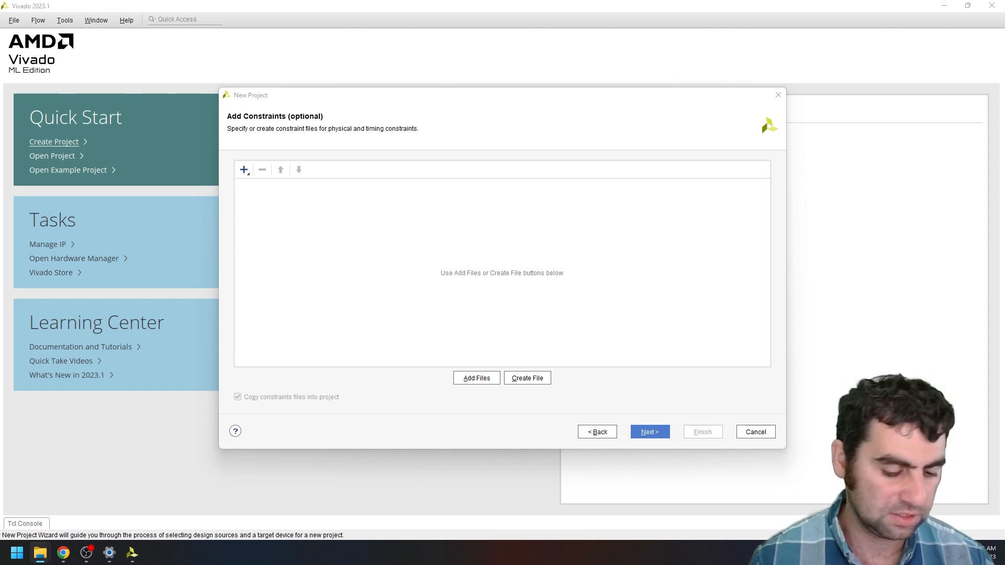
mouse_move(504, 389)
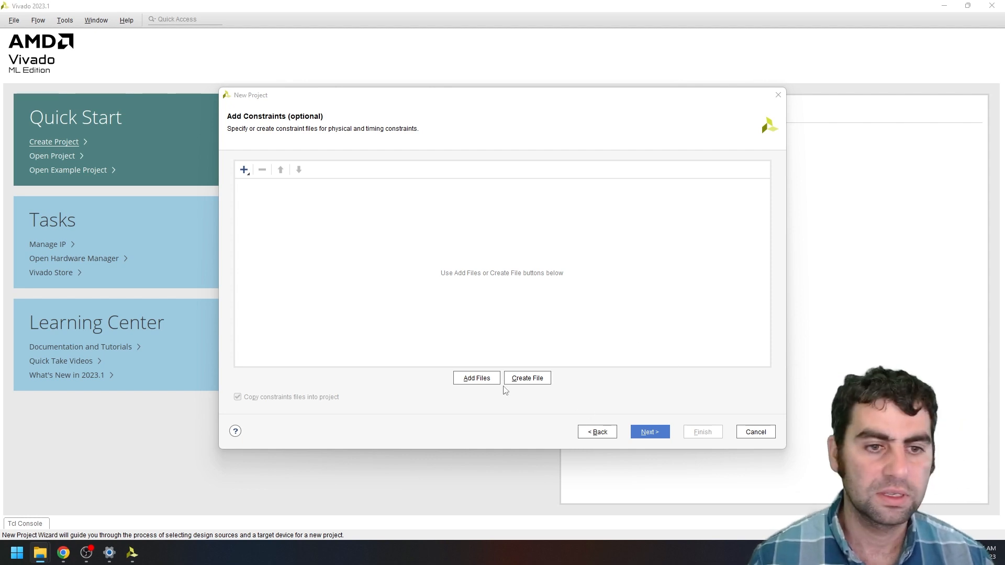
left_click(476, 377)
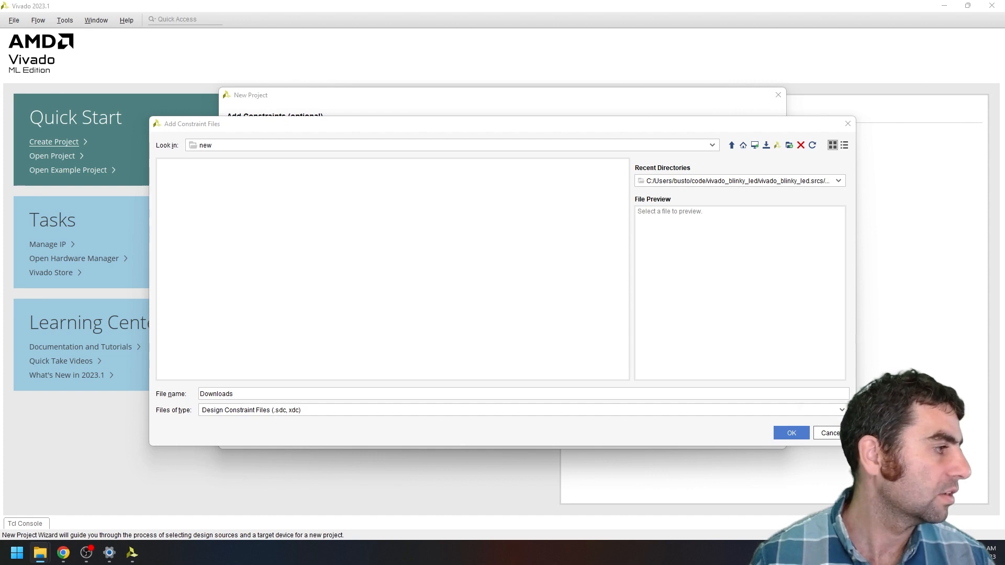
mouse_move(268, 239)
type("D:\\")
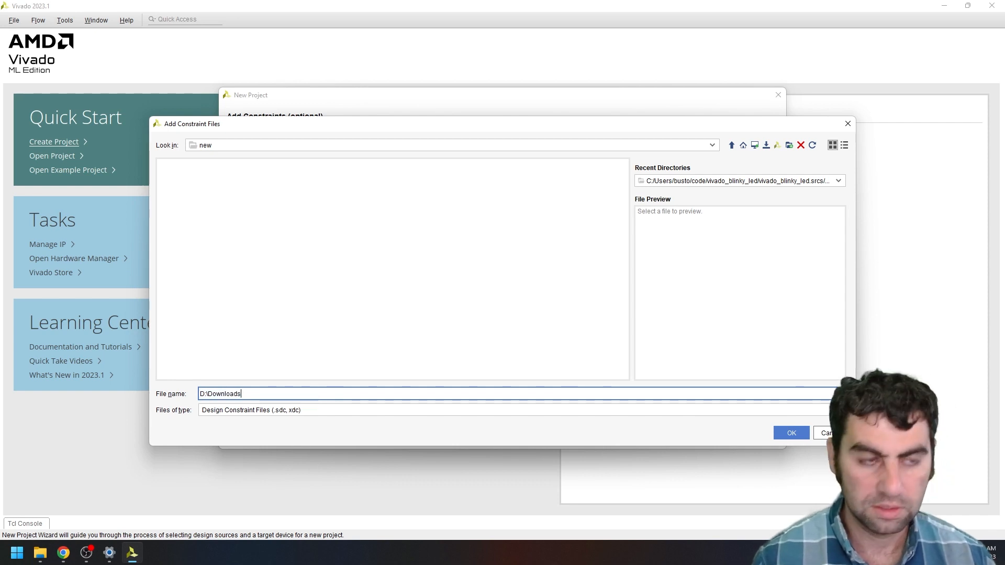
key("Return")
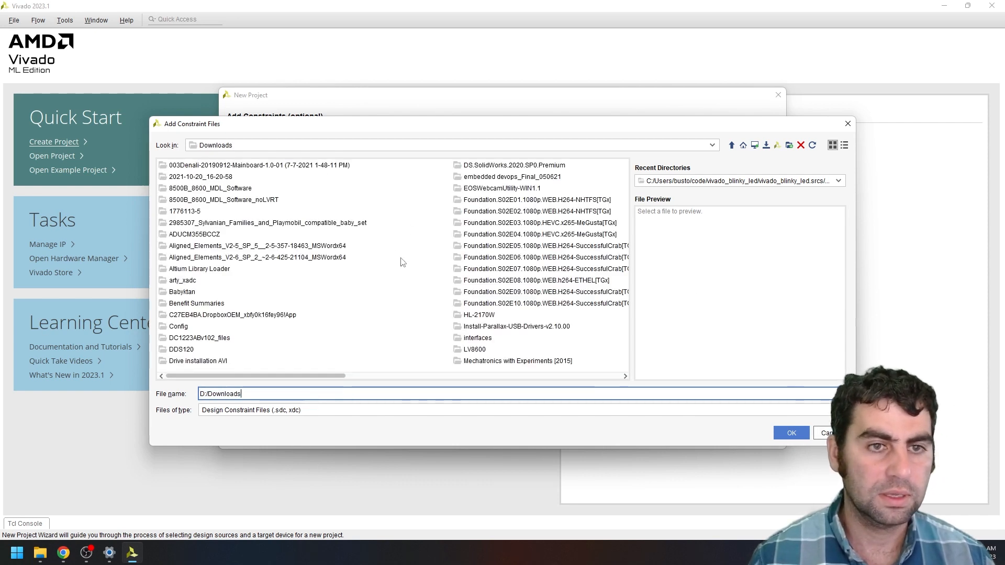
left_click(791, 433)
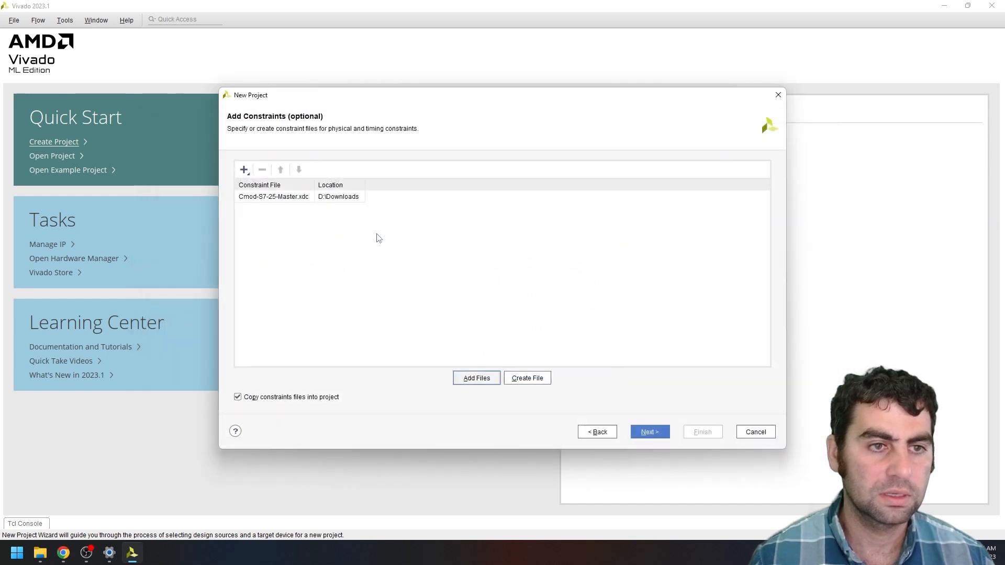
left_click(648, 431)
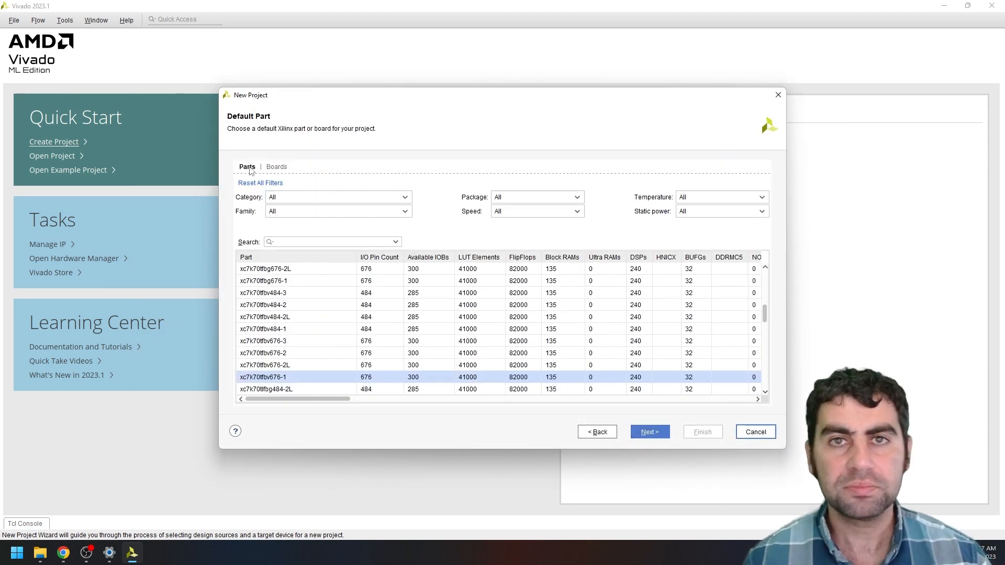
Search boards for 'cmod', select Cmod S7-25 as the default part and reach the summary
left_click(276, 166)
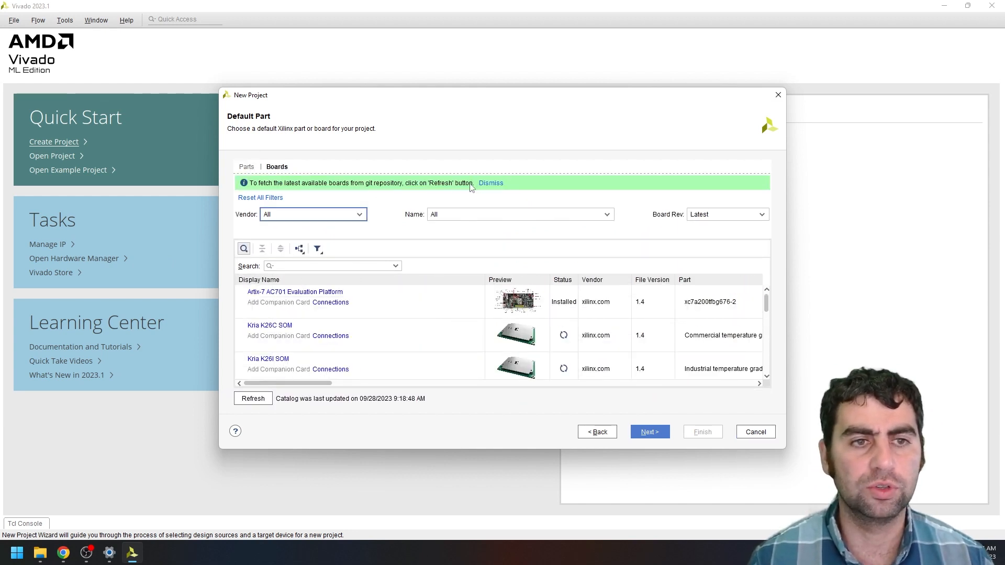
mouse_move(350, 192)
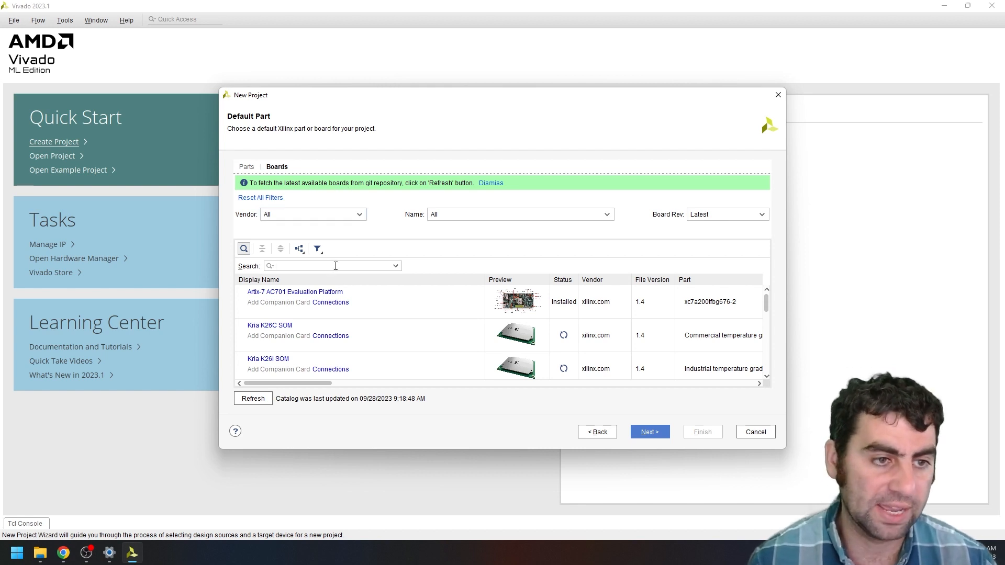
type("cmod")
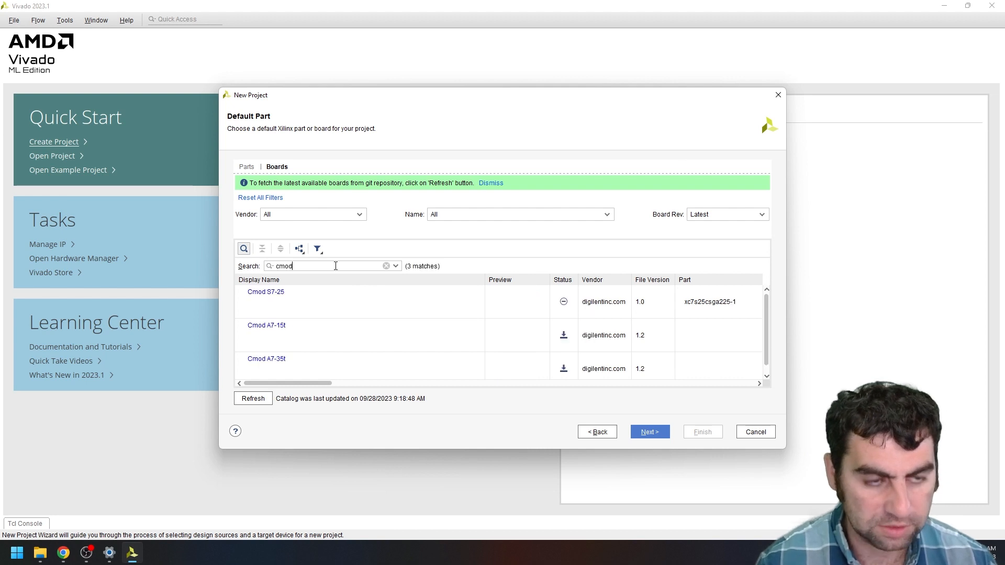
mouse_move(350, 325)
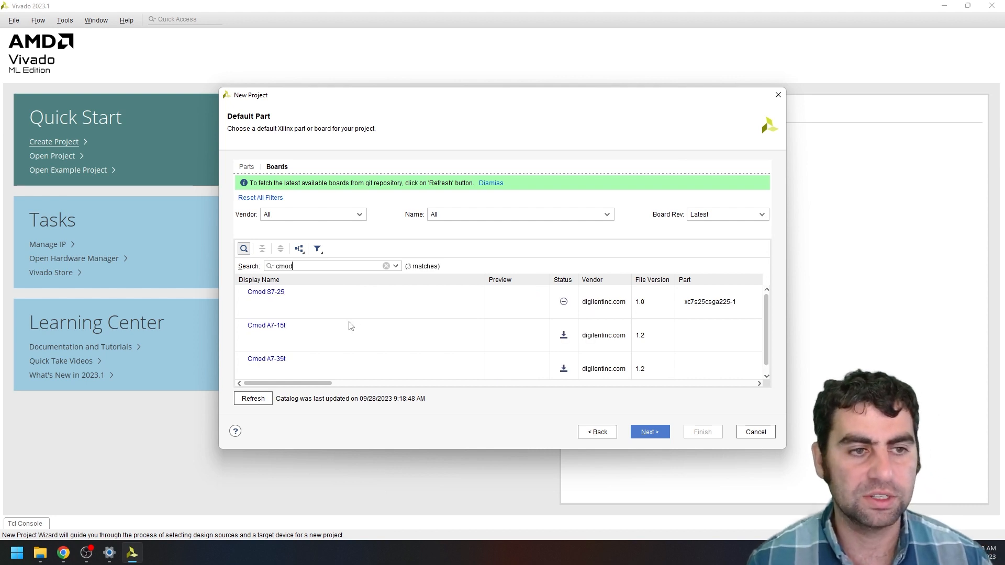
mouse_move(257, 296)
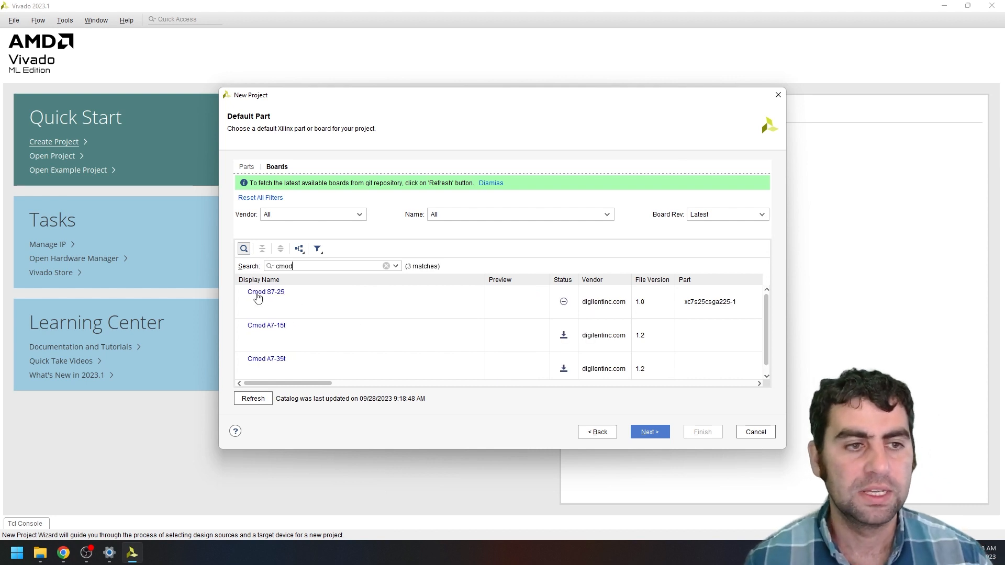
mouse_move(570, 311)
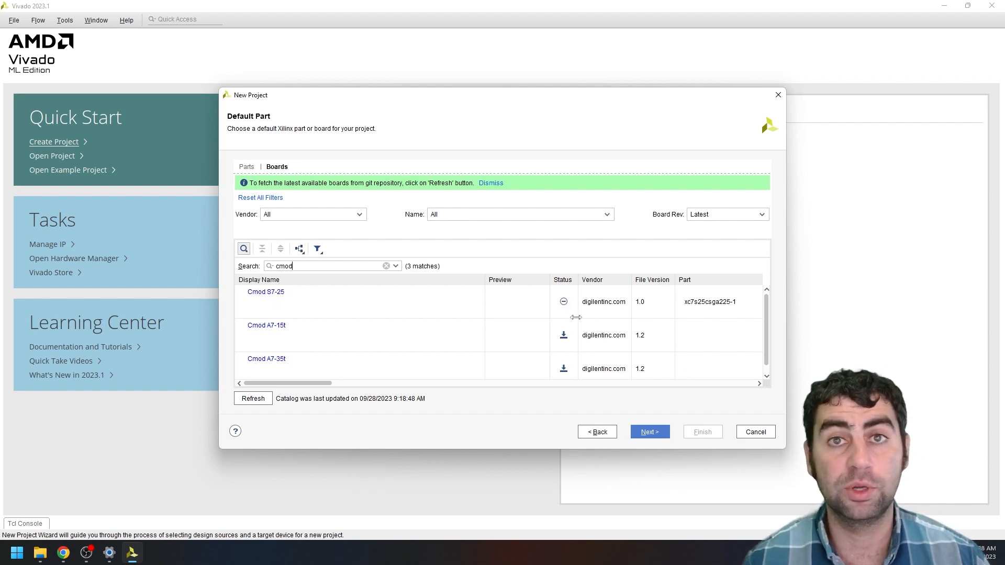
mouse_move(384, 295)
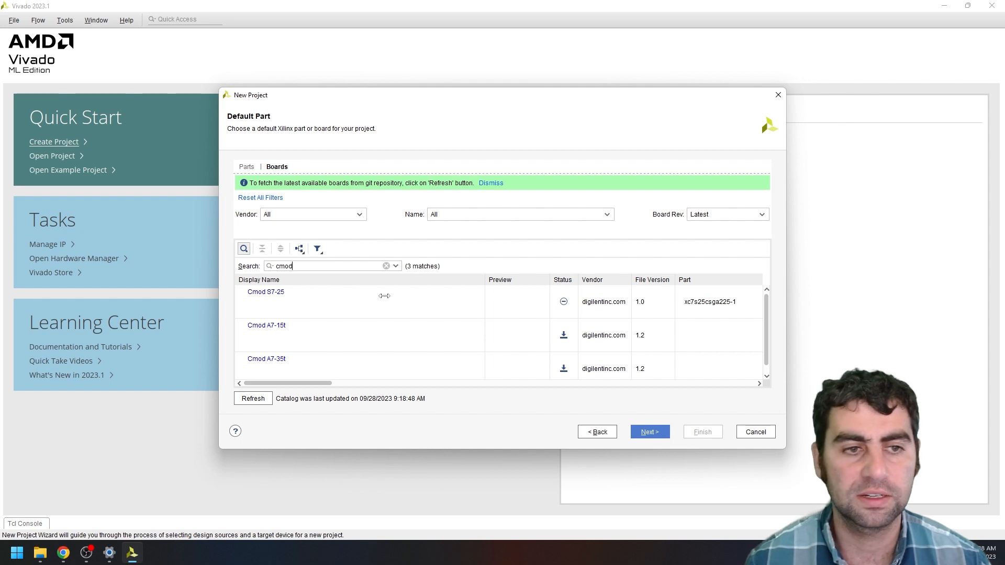
left_click(648, 431)
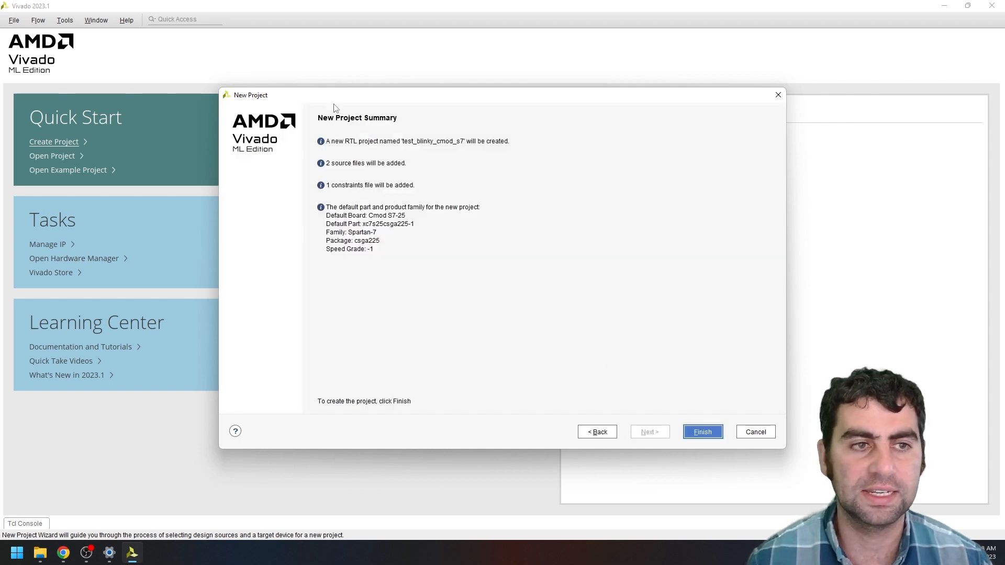
Finish creating the project and expand Simulation Sources to show tb_led_blink
left_click(702, 431)
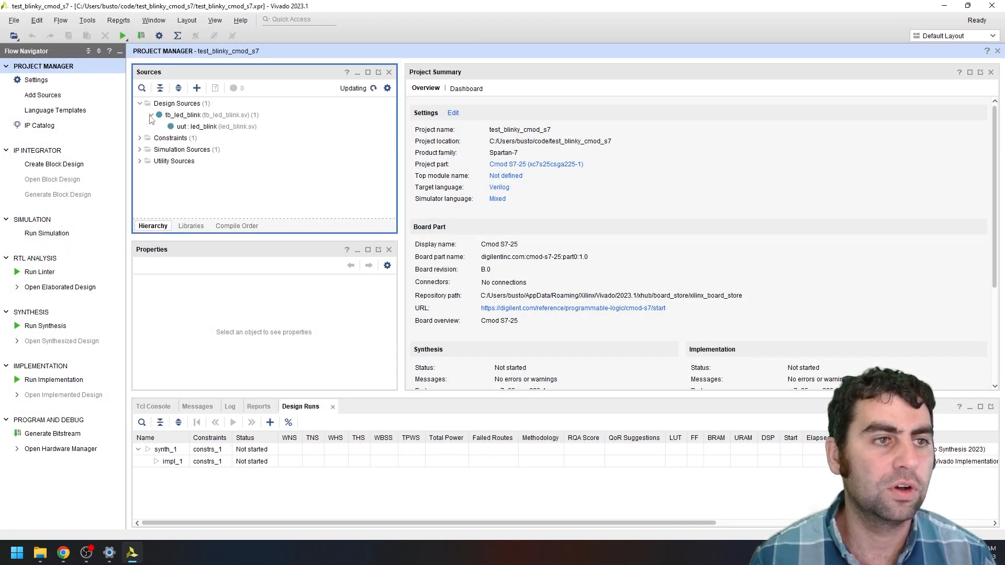
left_click(140, 149)
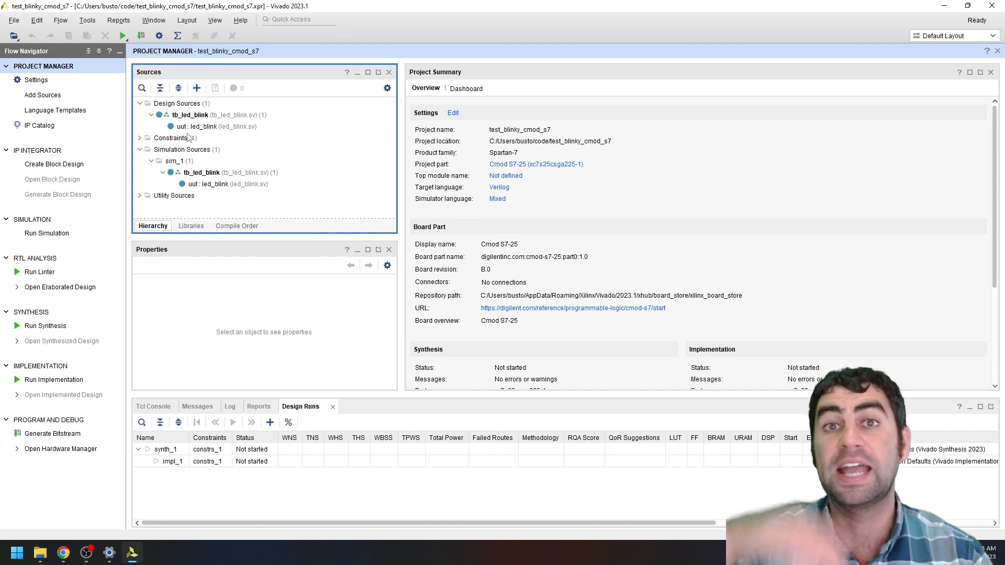
mouse_move(208, 132)
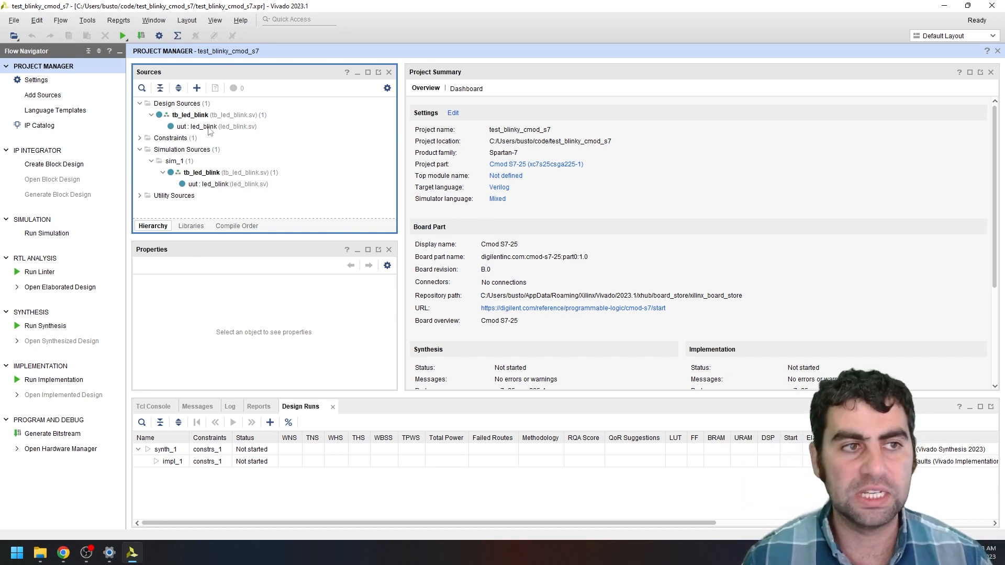
Set led_blink as the top module, open led_blink.sv, and expand Constraints to show the master XDC
right_click(206, 127)
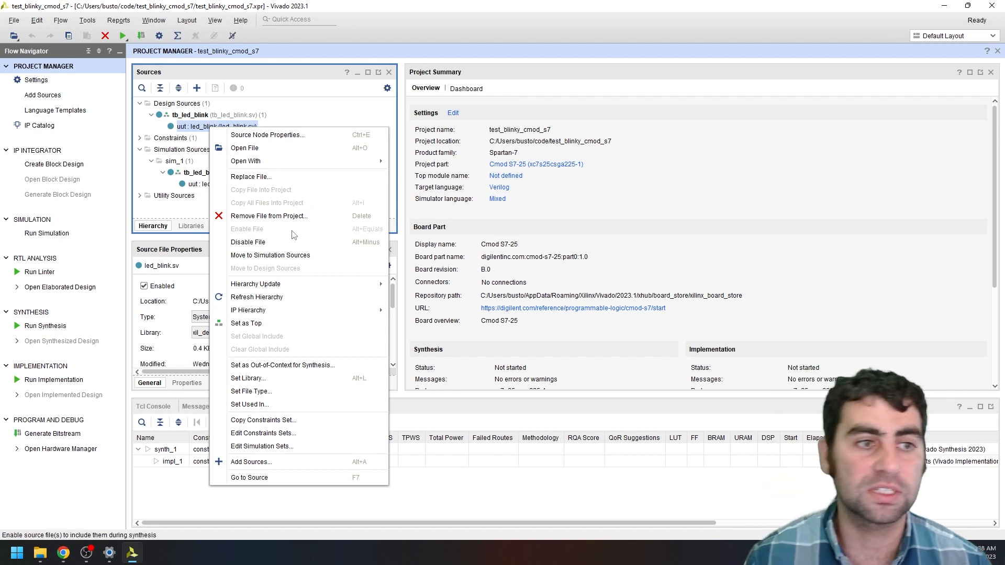
mouse_move(246, 322)
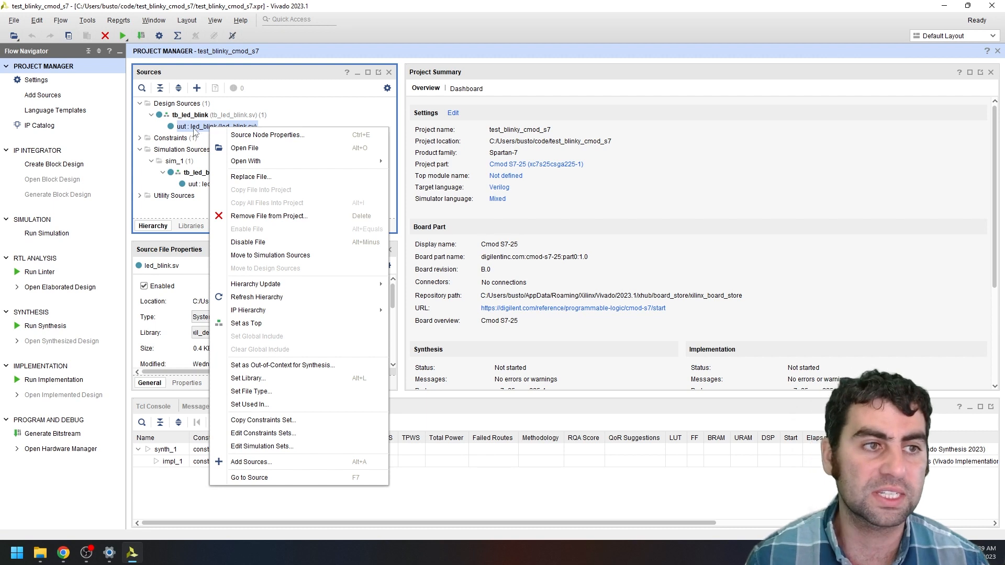
mouse_move(255, 323)
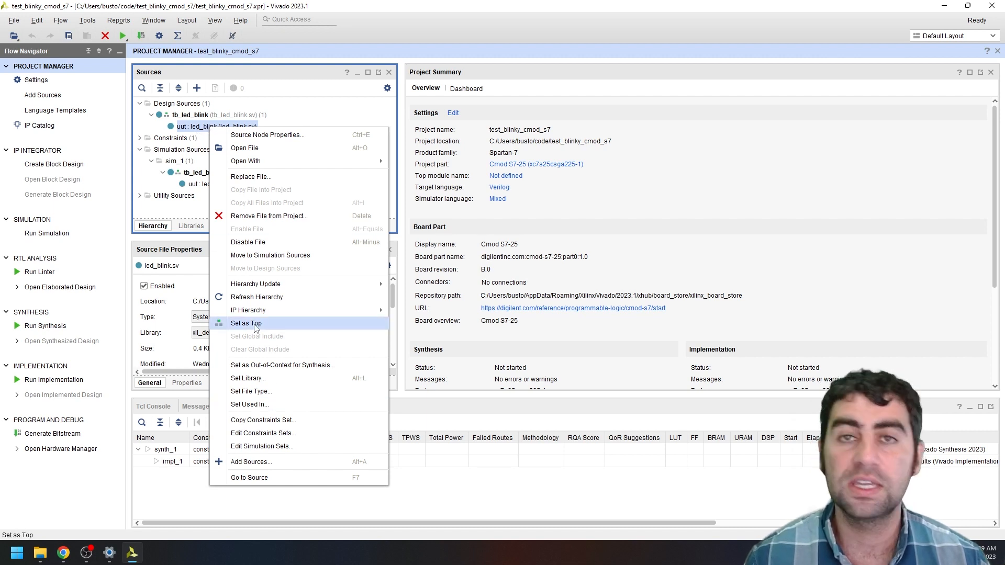
left_click(245, 322)
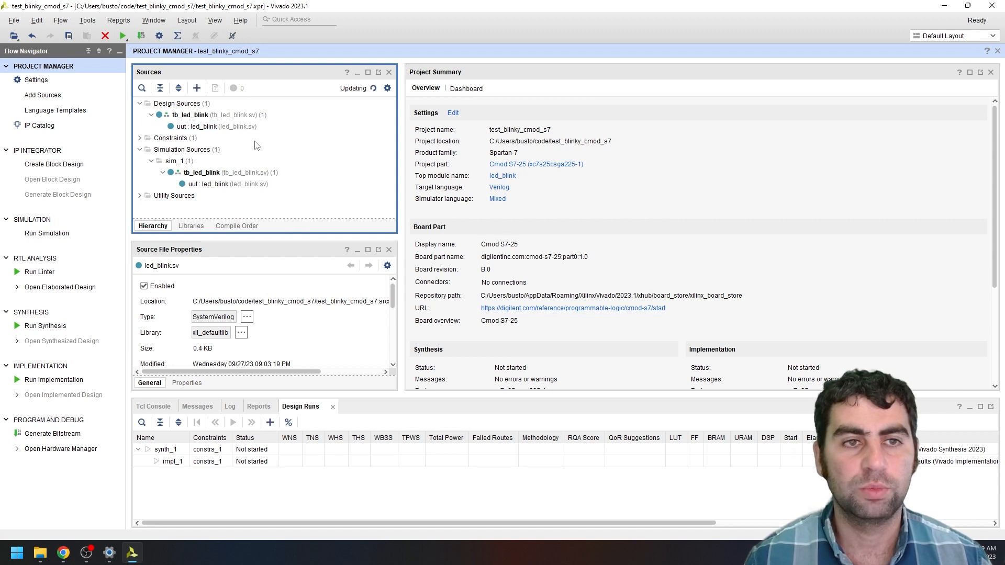
left_click(212, 127)
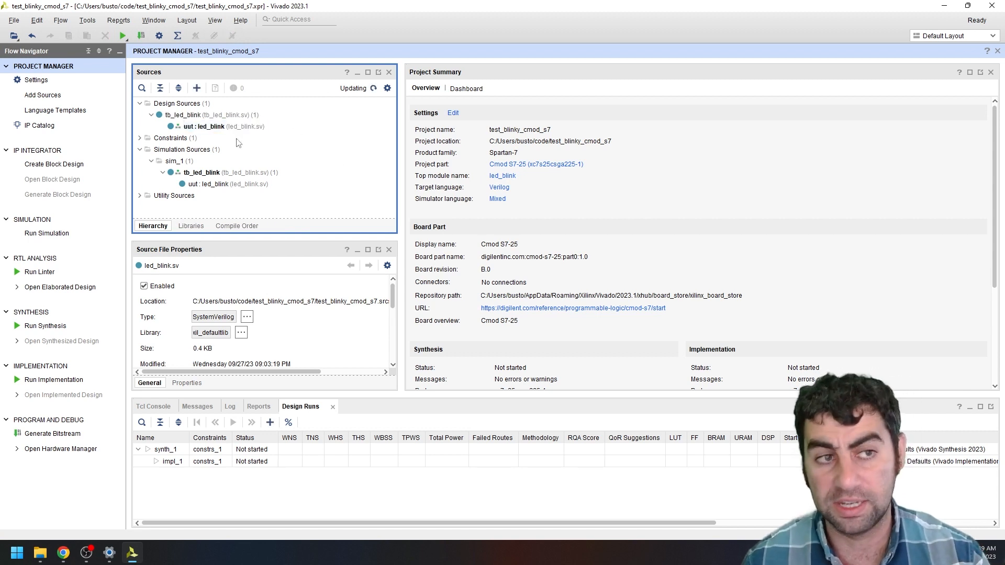
left_click(223, 126)
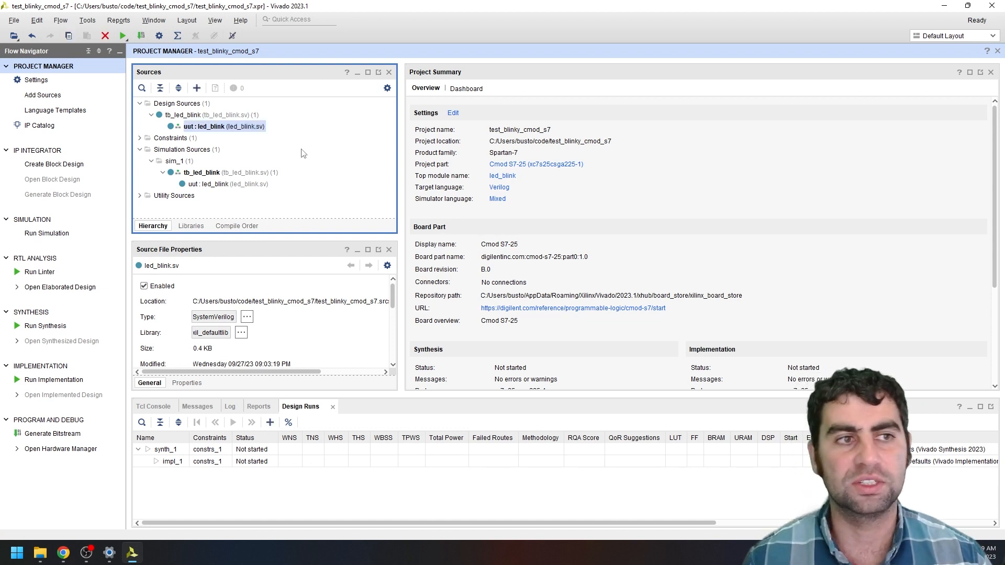
mouse_move(328, 188)
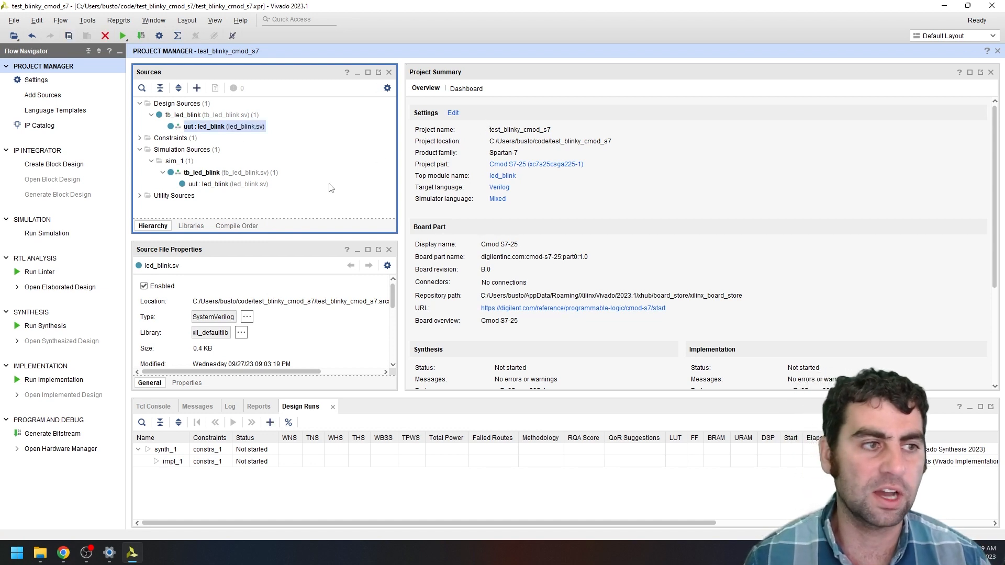
mouse_move(282, 180)
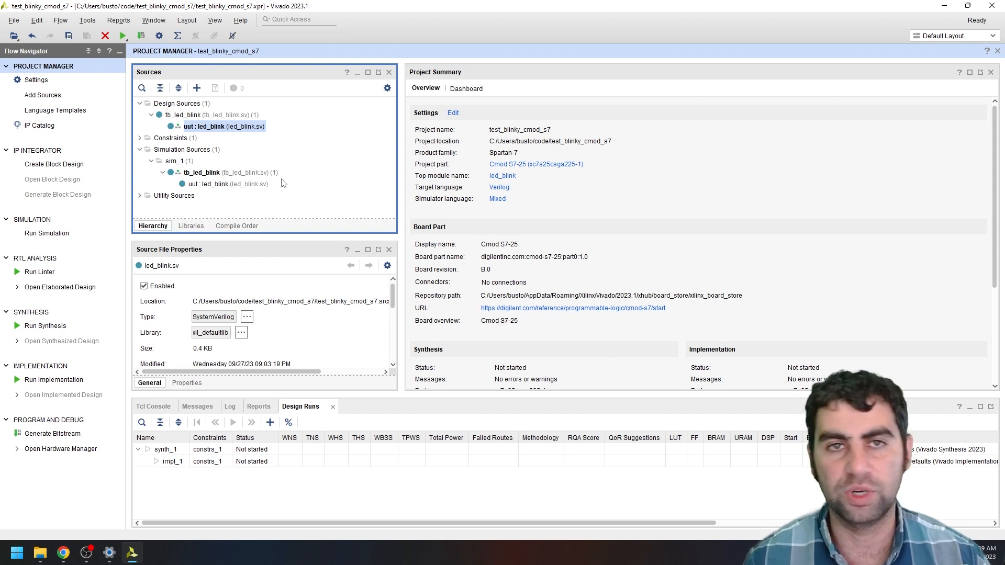
mouse_move(244, 71)
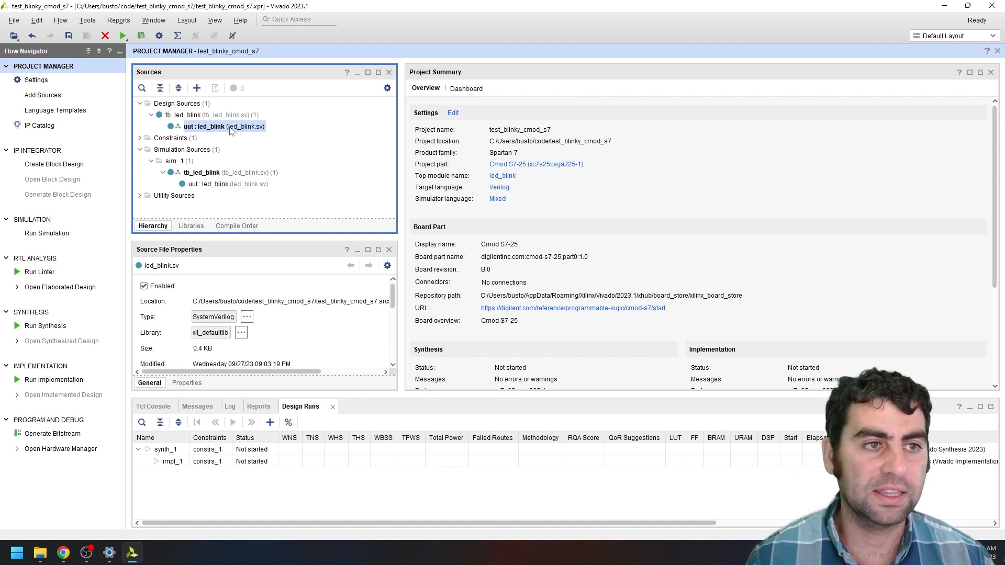
double_click(223, 126)
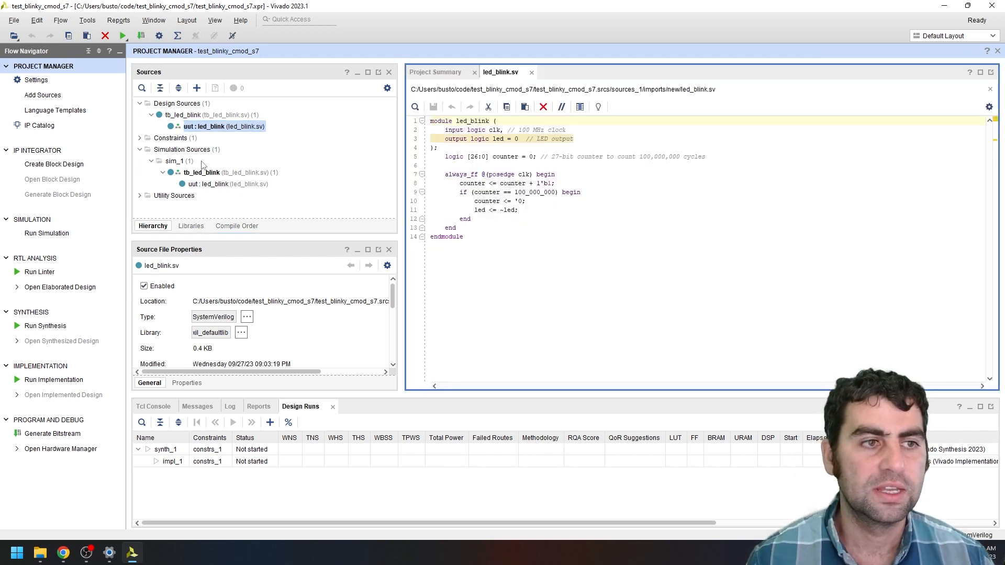
left_click(139, 137)
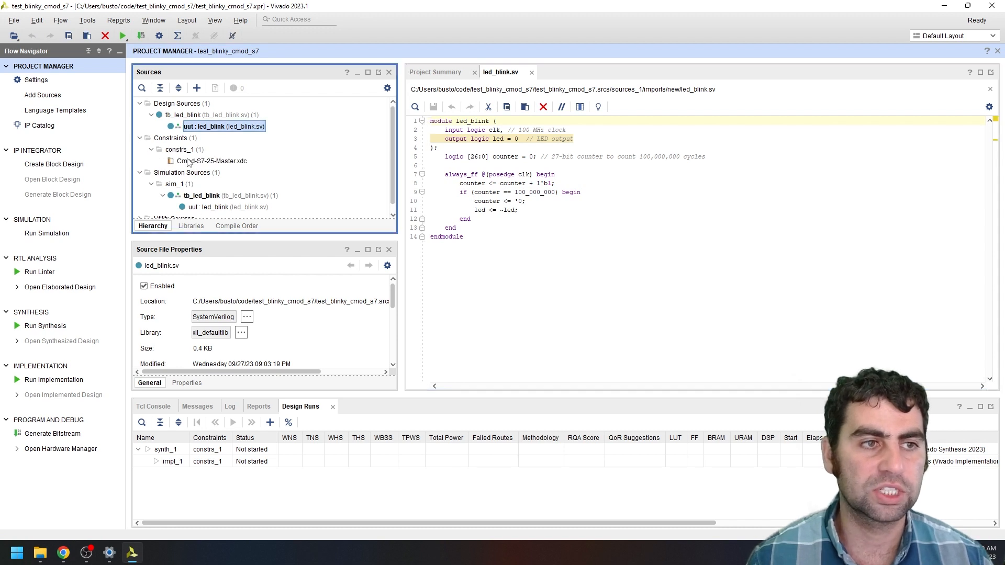
Open Cmod-S7-25-Master.xdc and uncomment the PACKAGE_PIN L1 constraint on line 47
double_click(211, 161)
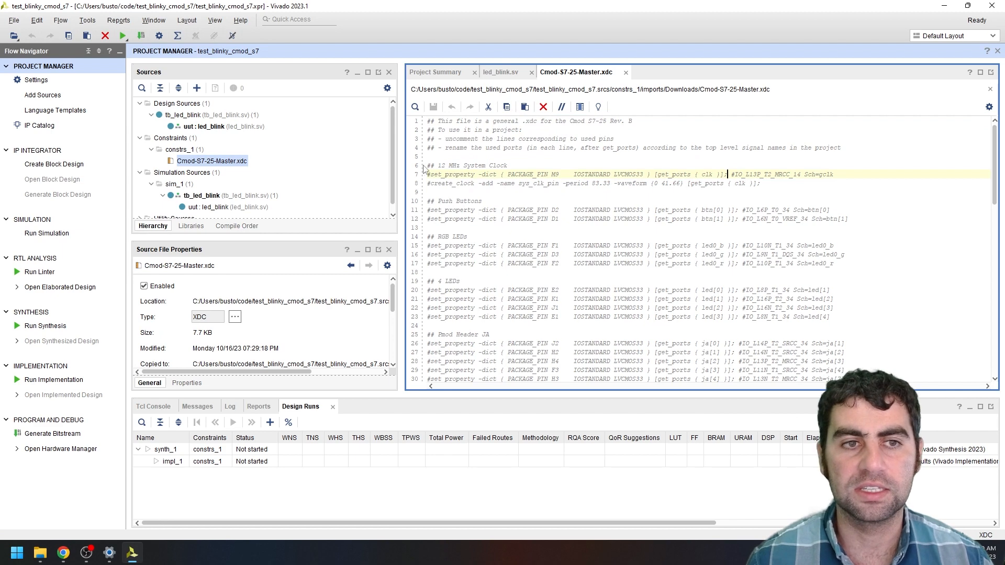
scroll("down", 3)
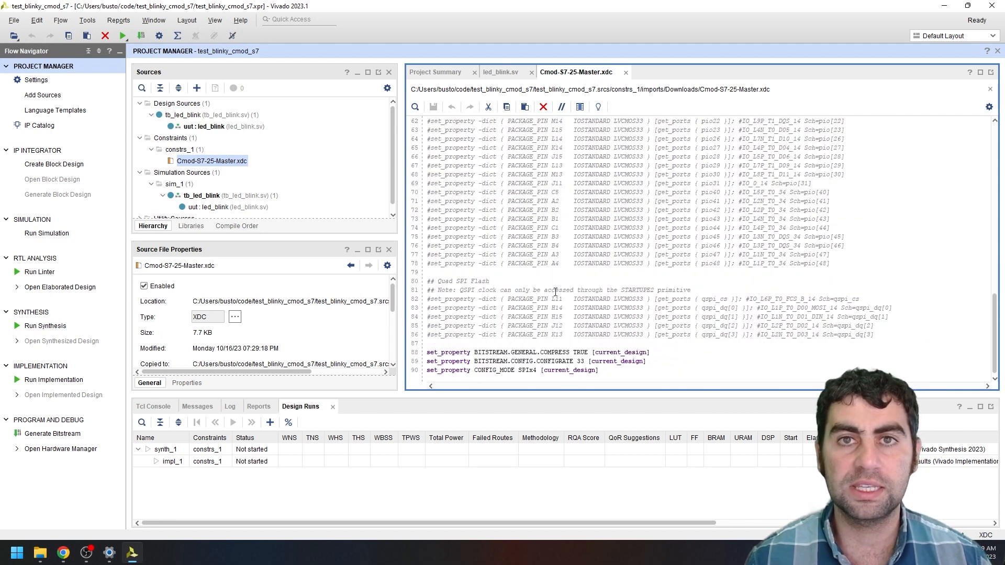
scroll("up", 3)
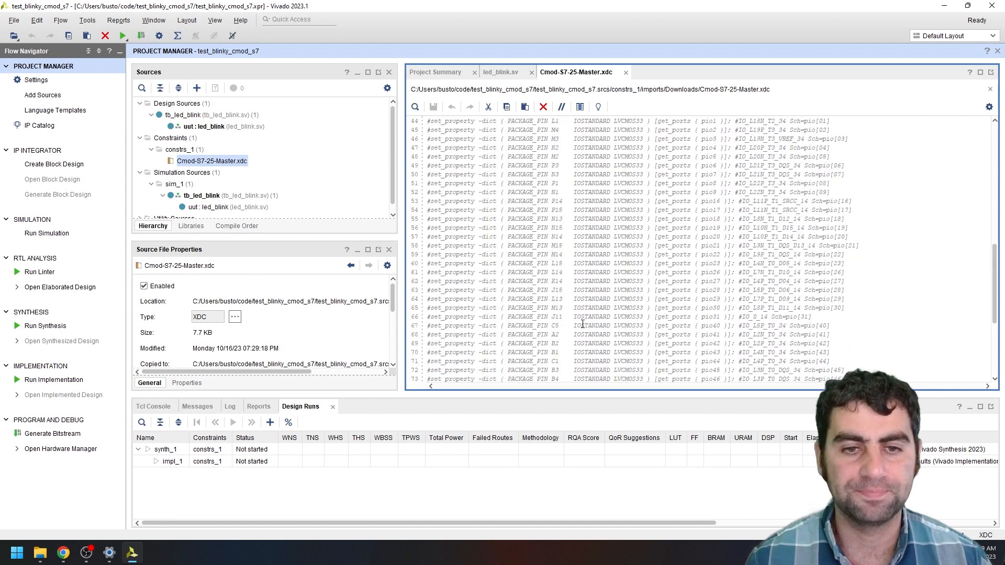
scroll("up", 3)
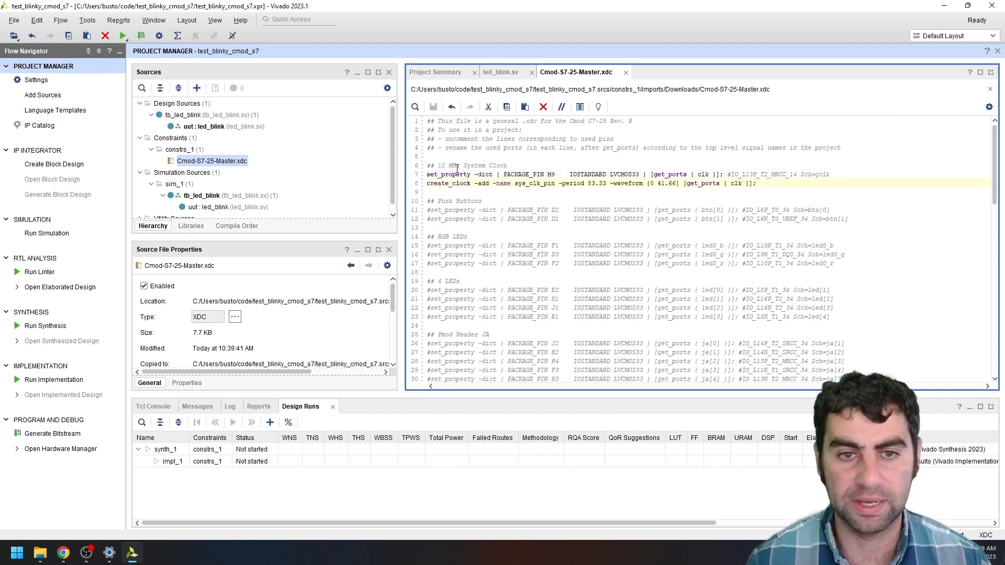
scroll("down", 3)
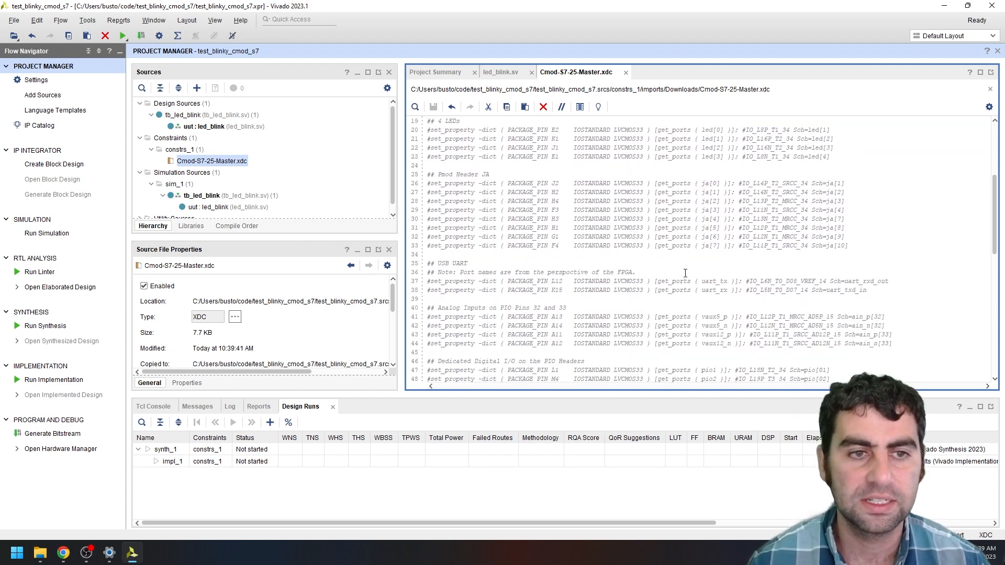
scroll("down", 3)
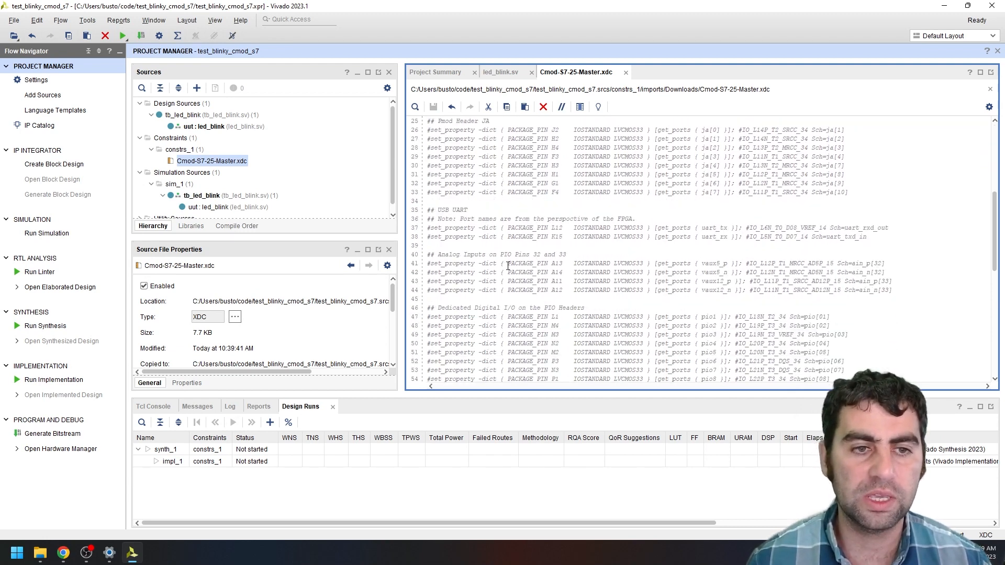
scroll("down", 3)
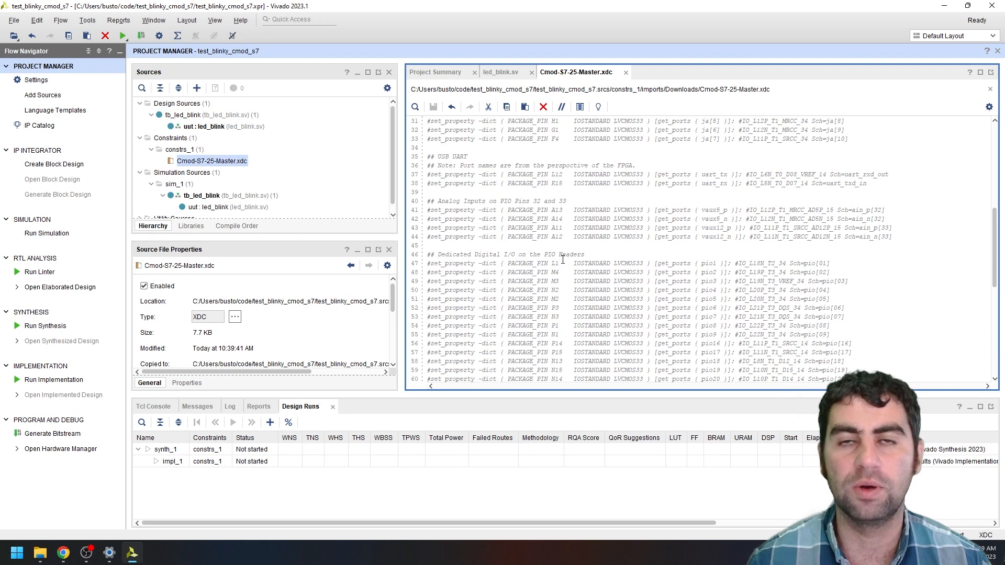
left_click(564, 263)
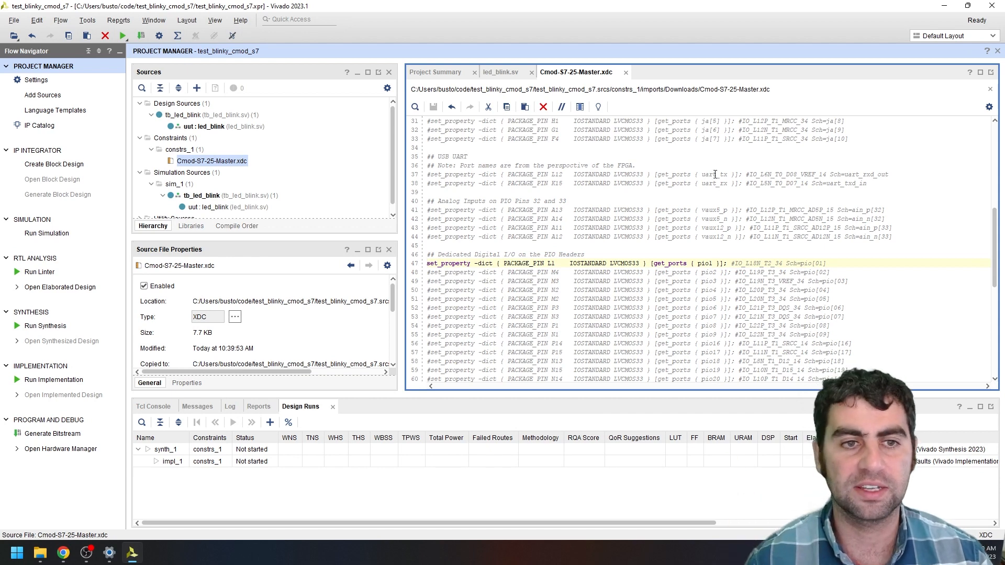
mouse_move(759, 263)
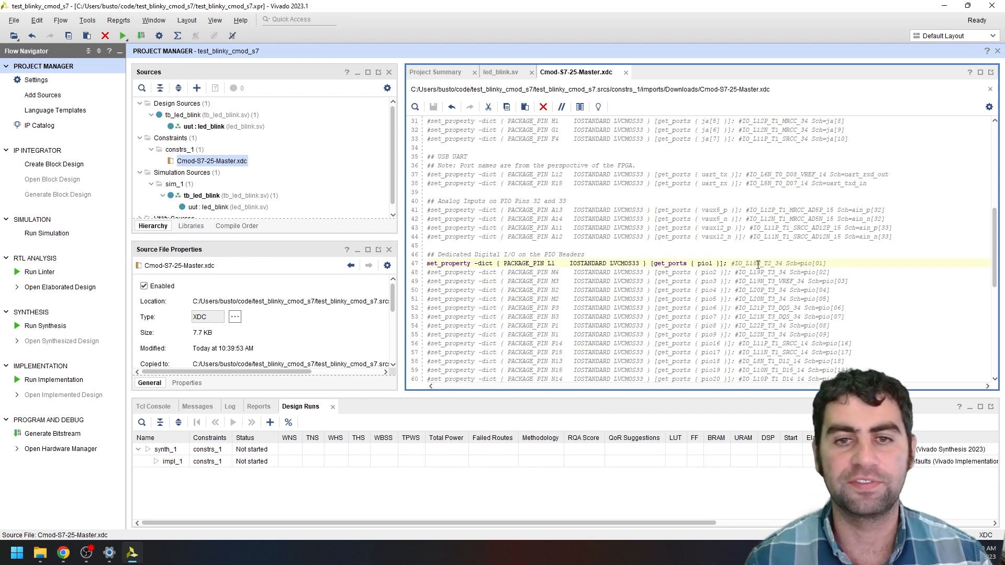
Rename the pio1 port to led and return to led_blink.sv
double_click(704, 262)
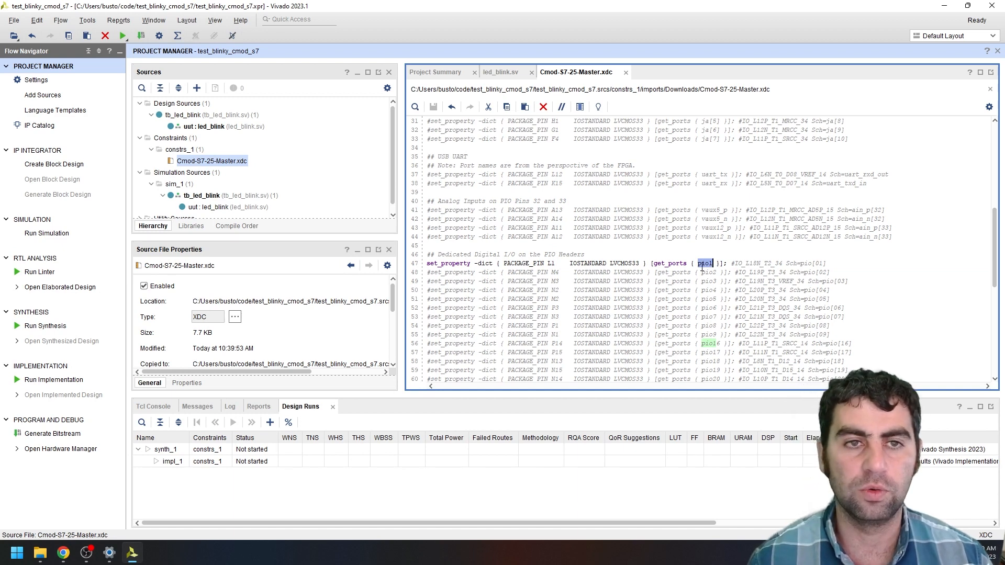
type("led")
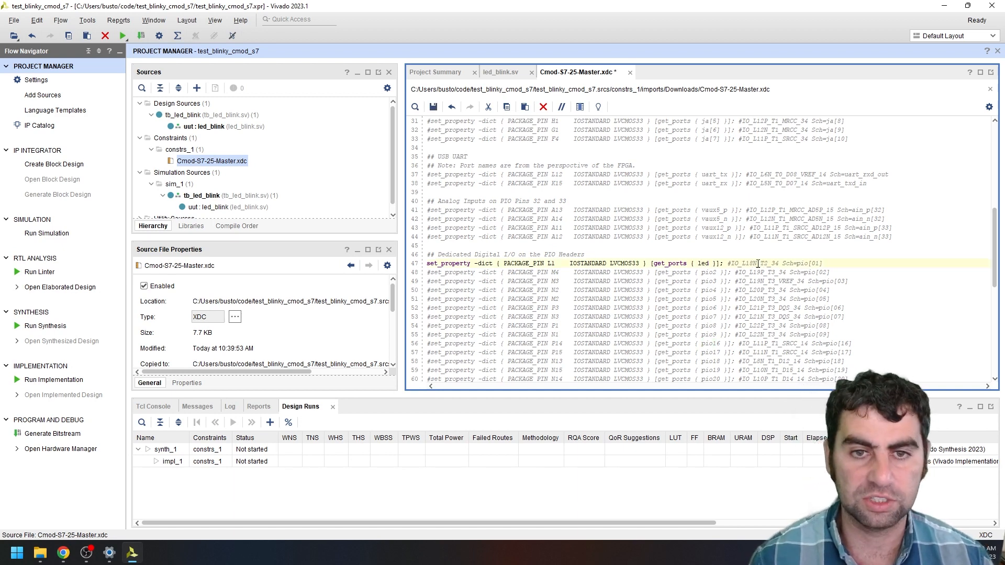
left_click(502, 72)
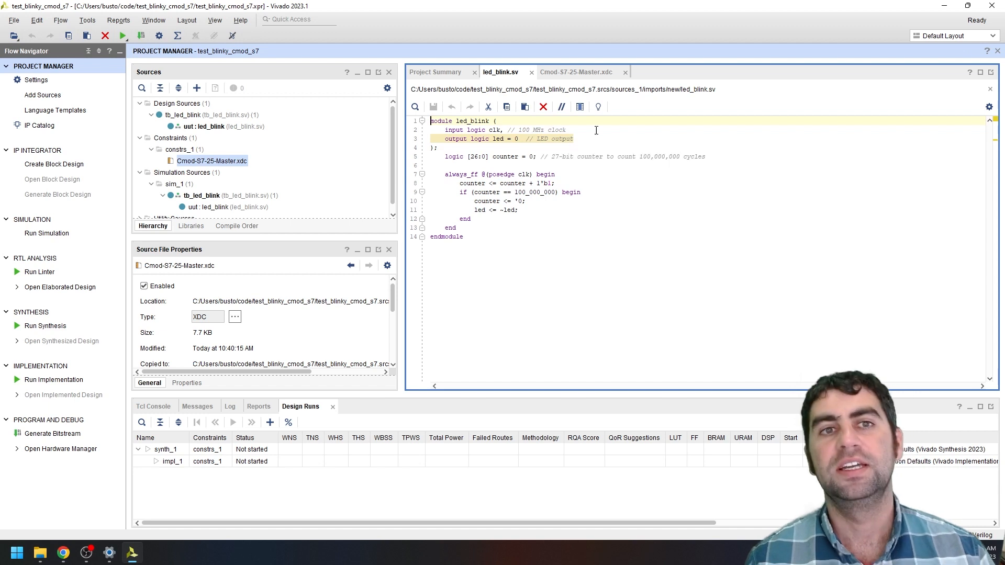
mouse_move(551, 129)
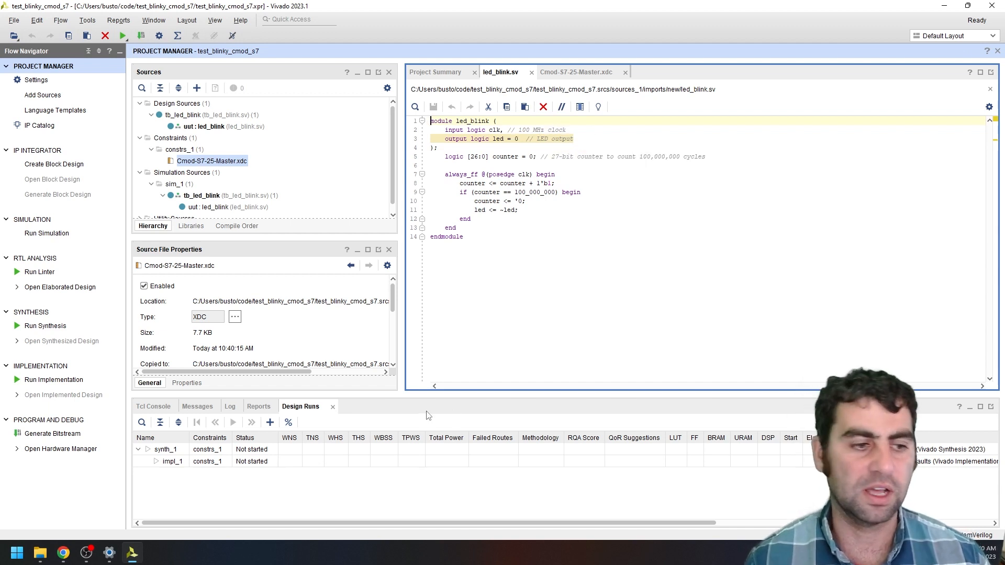
mouse_move(64, 551)
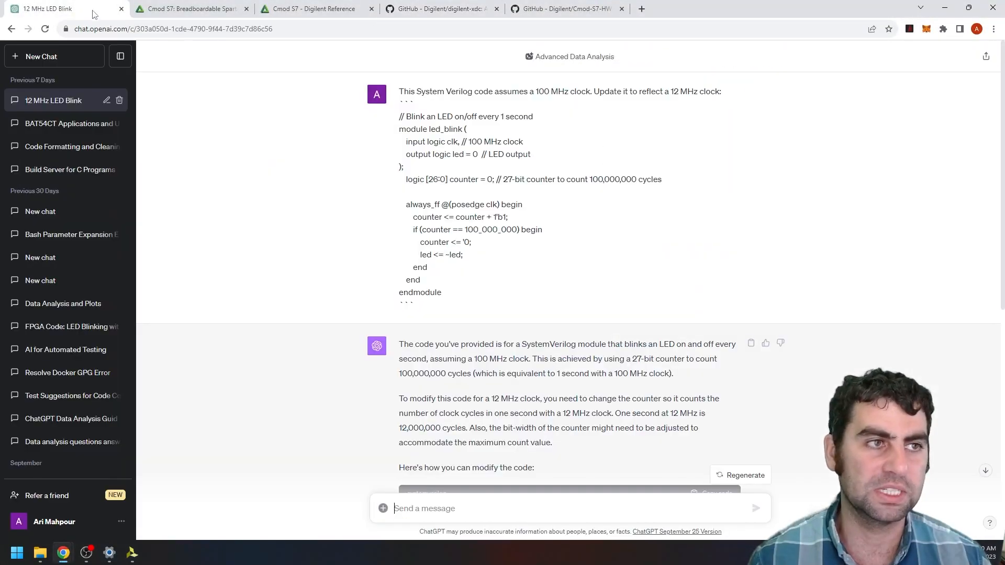
mouse_move(428, 122)
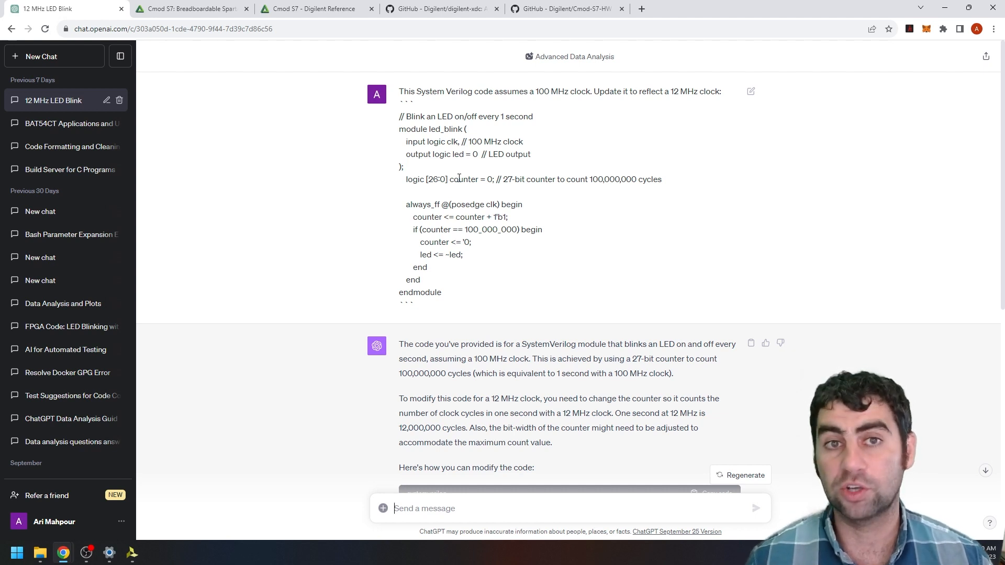
mouse_move(679, 229)
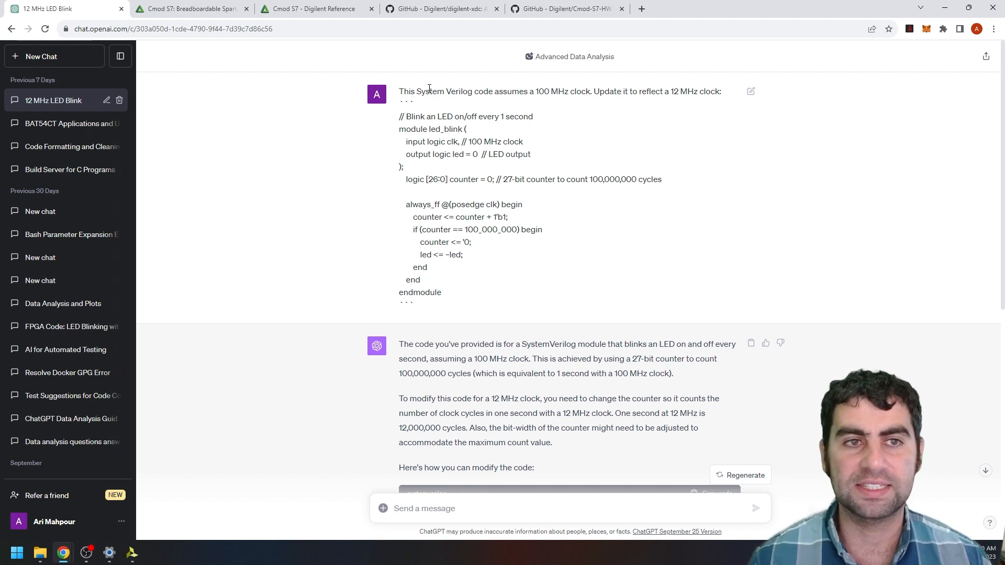
mouse_move(608, 111)
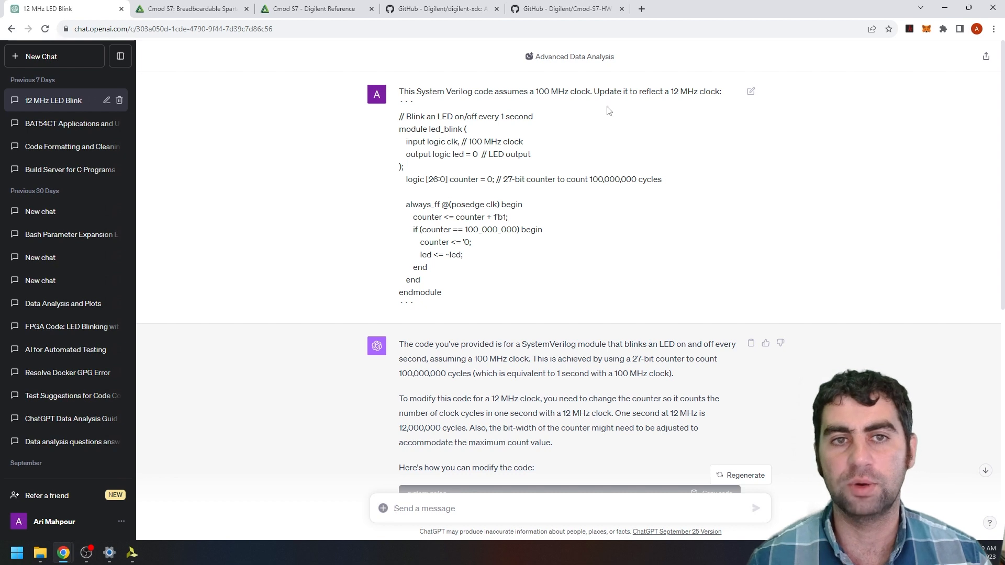
mouse_move(662, 114)
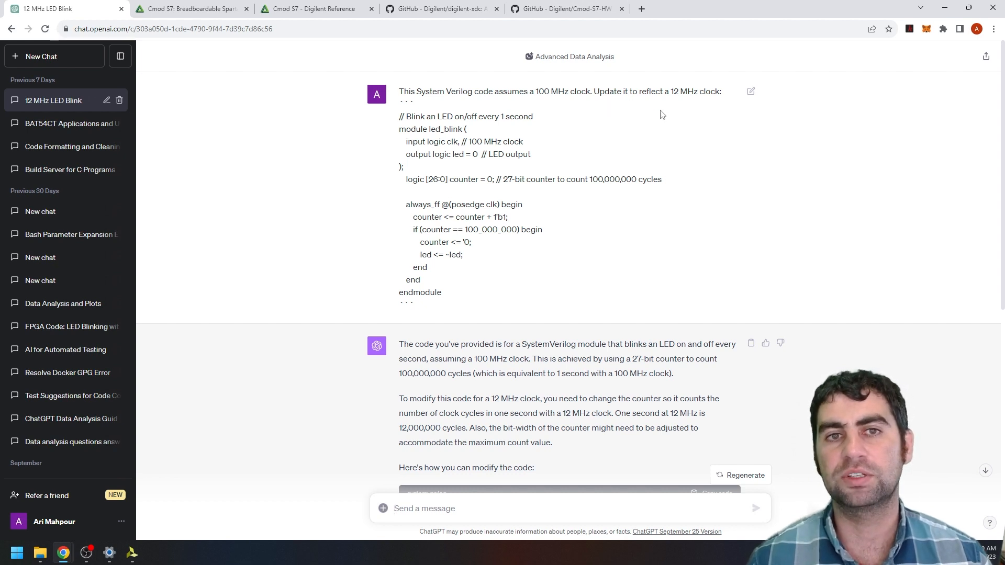
mouse_move(710, 124)
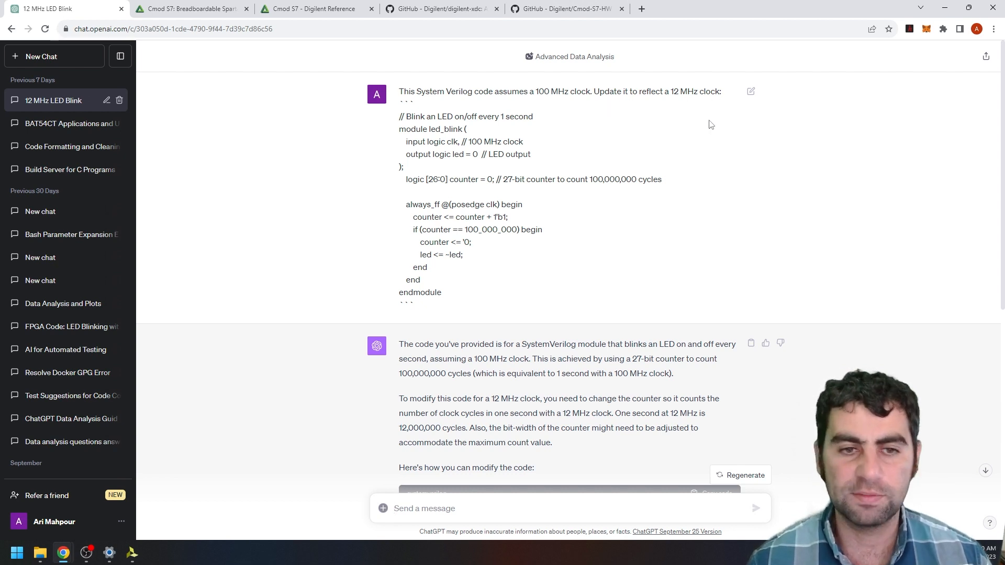
Copy ChatGPT's 12 MHz led_blink code (24-bit counter to 12,000,000) and return to Vivado
scroll("down", 3)
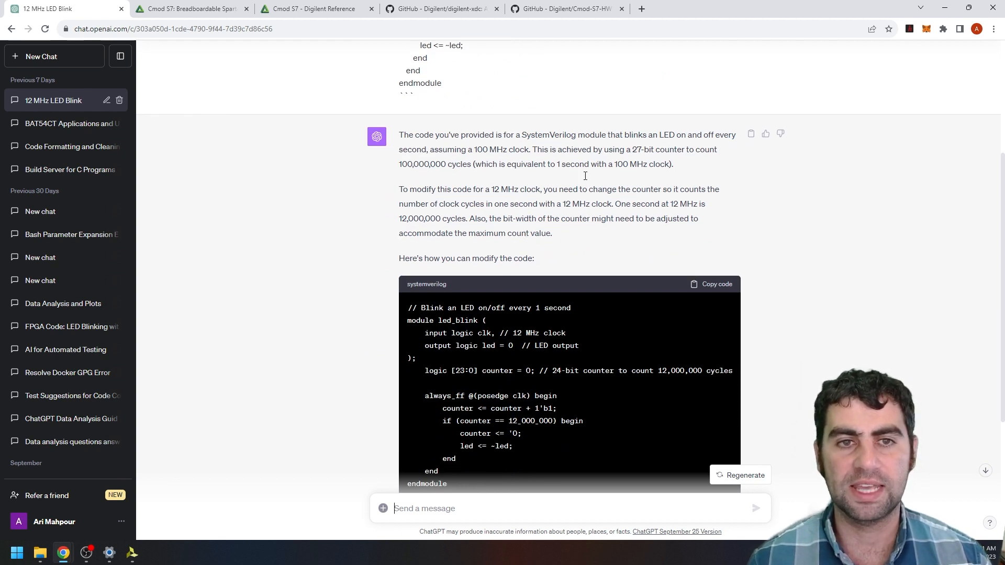
scroll("down", 3)
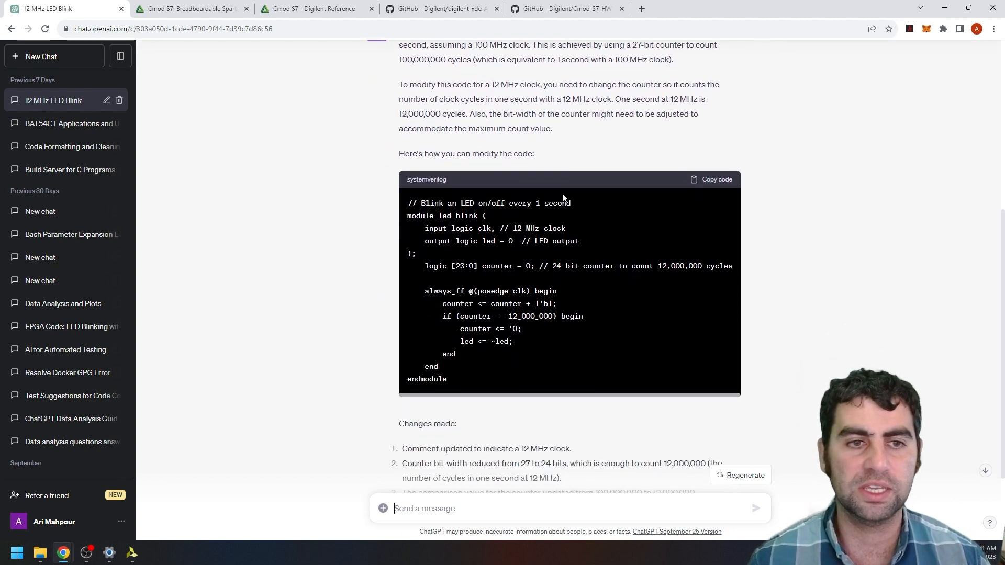
left_click(715, 180)
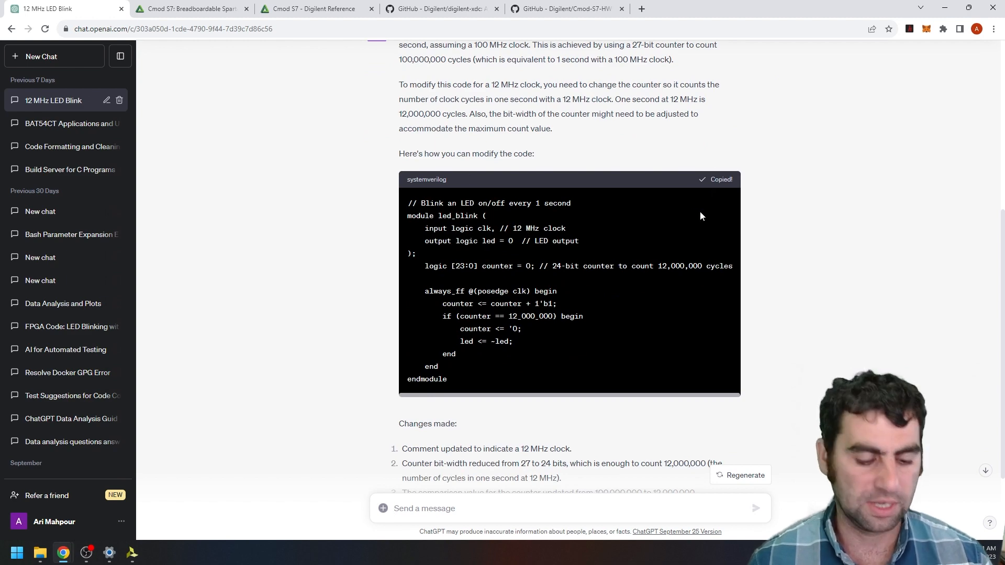
mouse_move(553, 424)
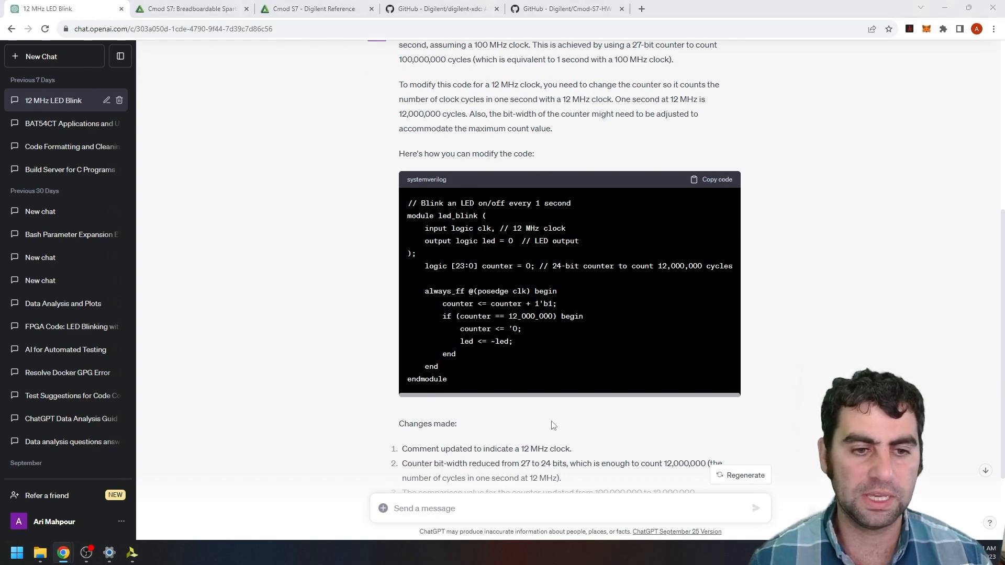
left_click(131, 552)
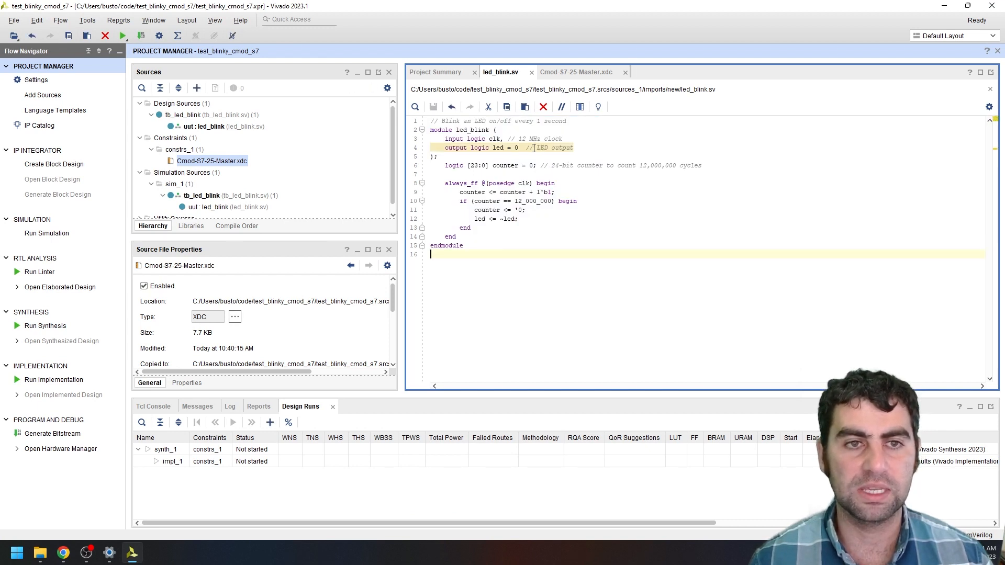
Replace led_blink.sv contents with the 12 MHz, 24-bit counter version and save
double_click(537, 138)
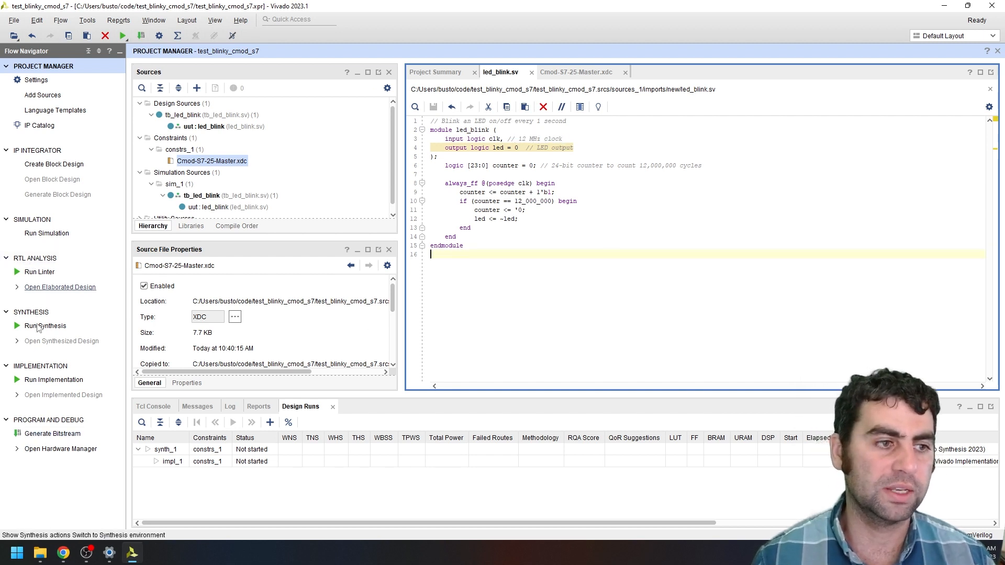
mouse_move(52, 434)
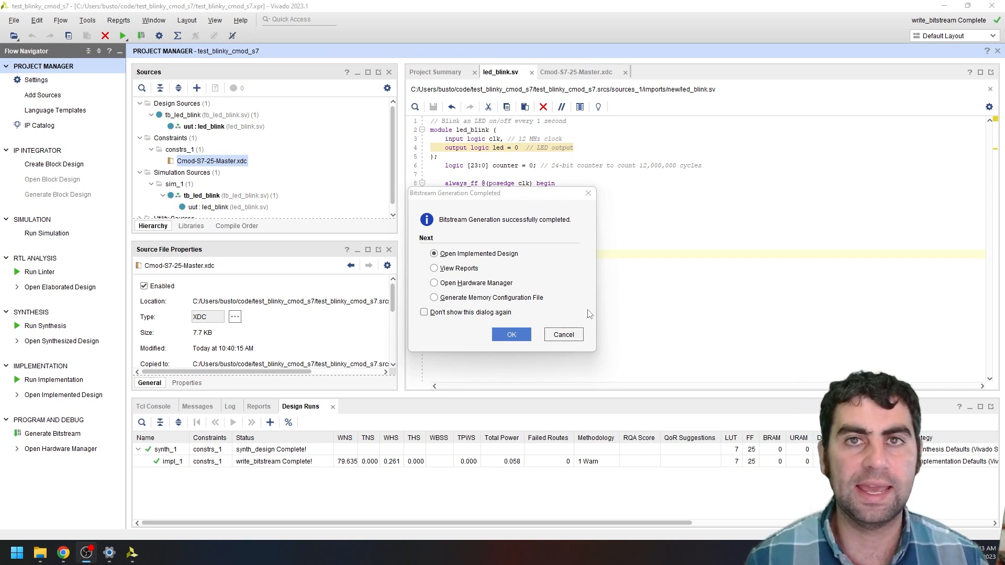
mouse_move(602, 306)
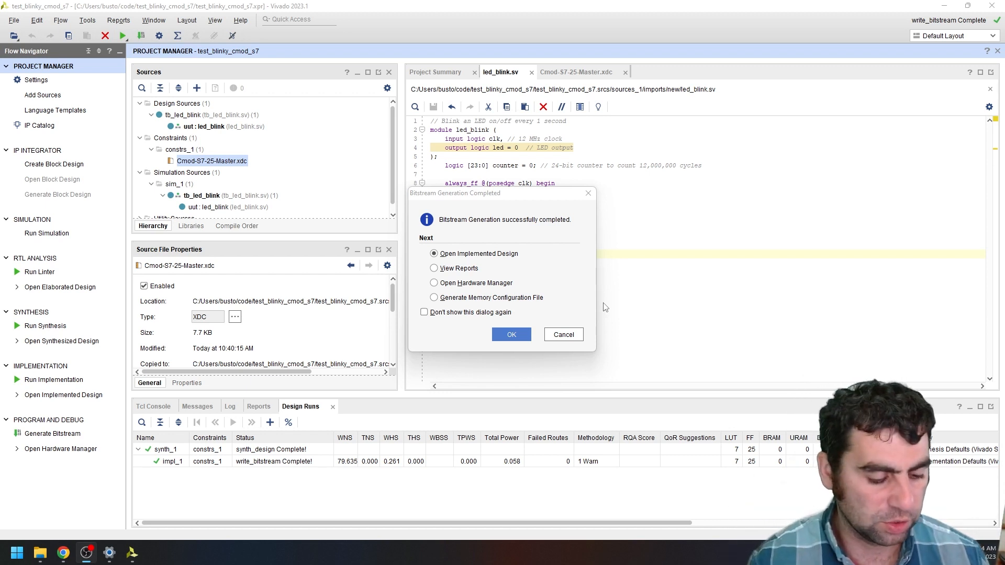
mouse_move(584, 338)
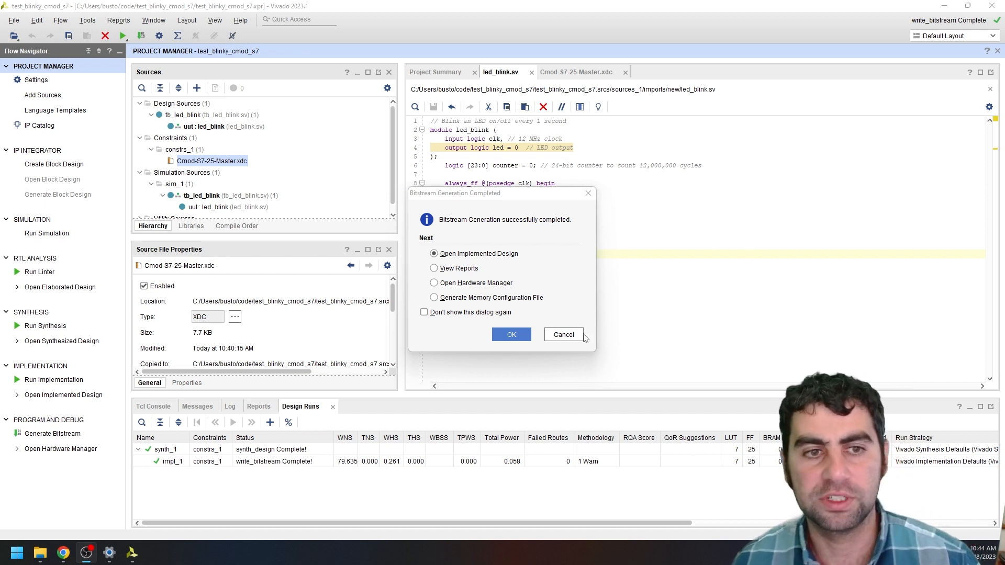
After bitstream generation completes, proceed to the Hardware Manager
left_click(433, 282)
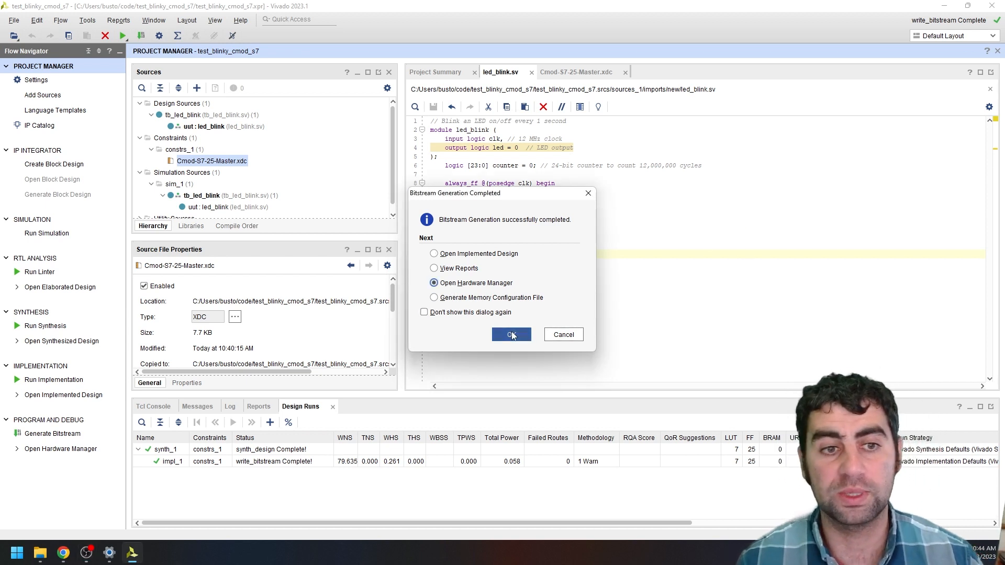
left_click(511, 334)
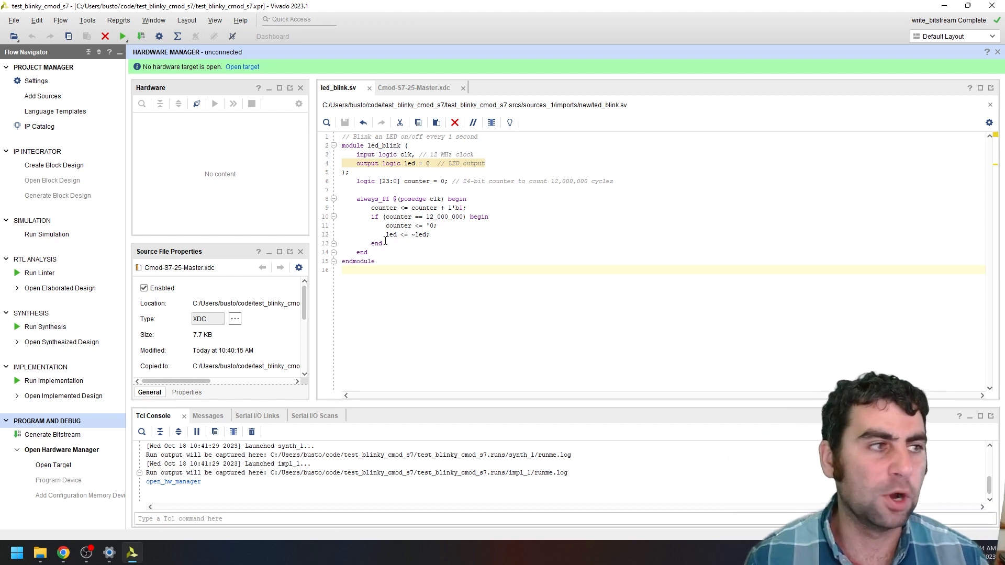
Auto Connect the Hardware Manager to the attached xc7s25 board
left_click(243, 66)
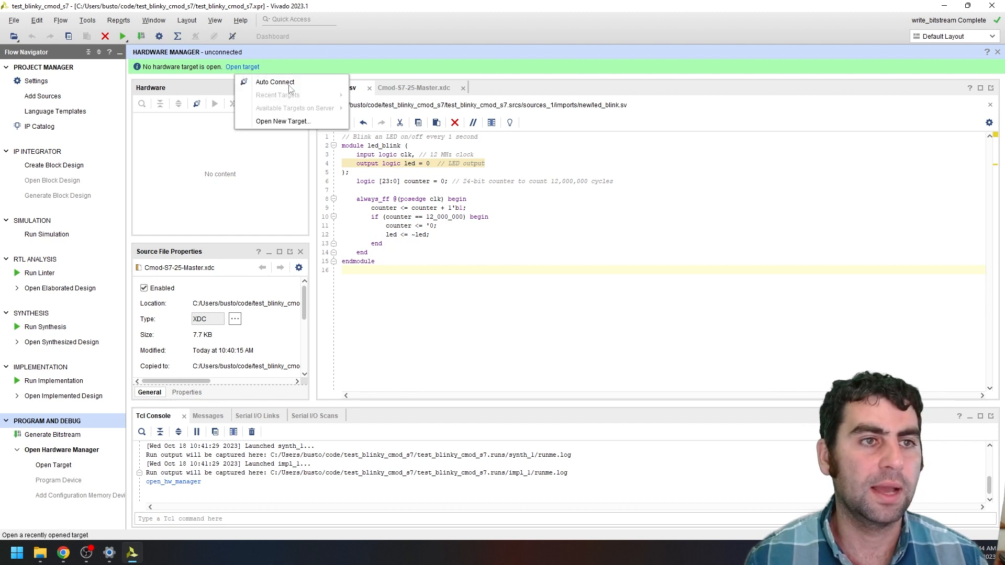
left_click(274, 82)
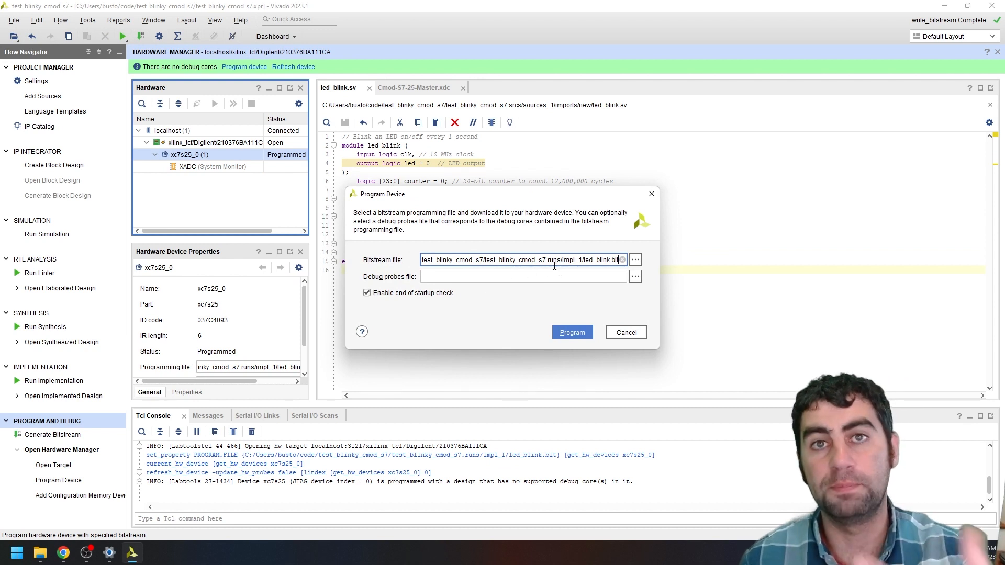
mouse_move(557, 269)
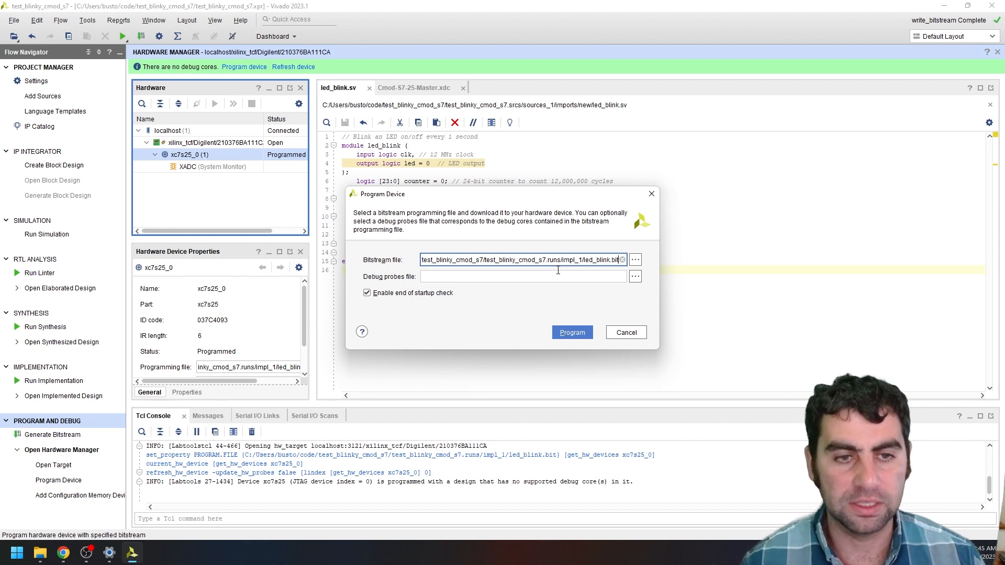
mouse_move(558, 357)
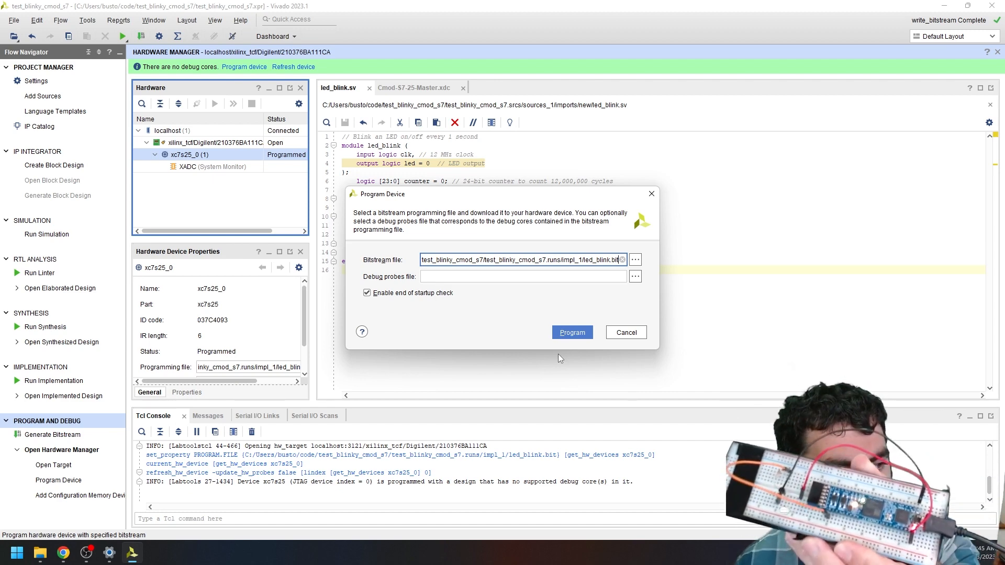
Program the xc7s25 device with led_blink.bit
left_click(571, 332)
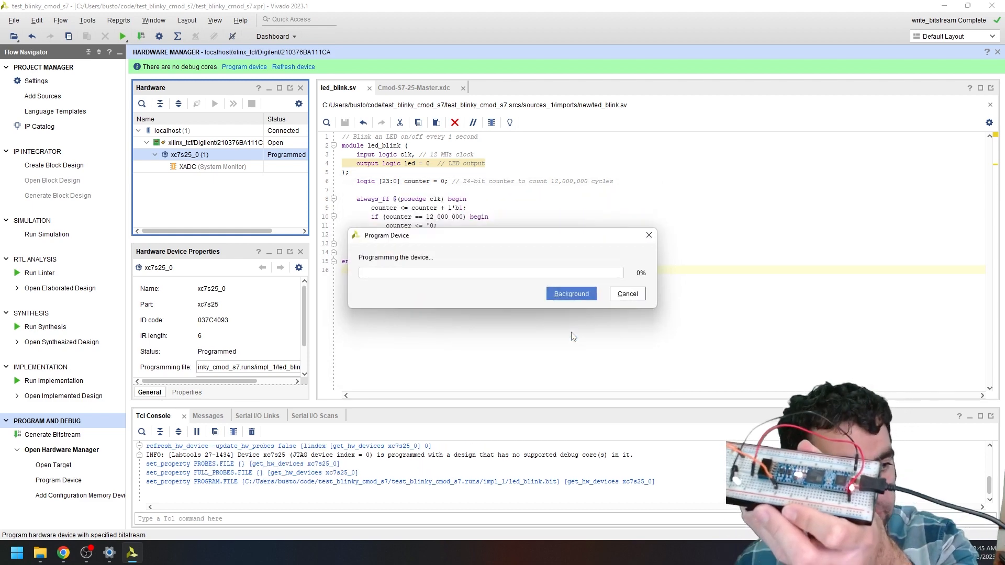